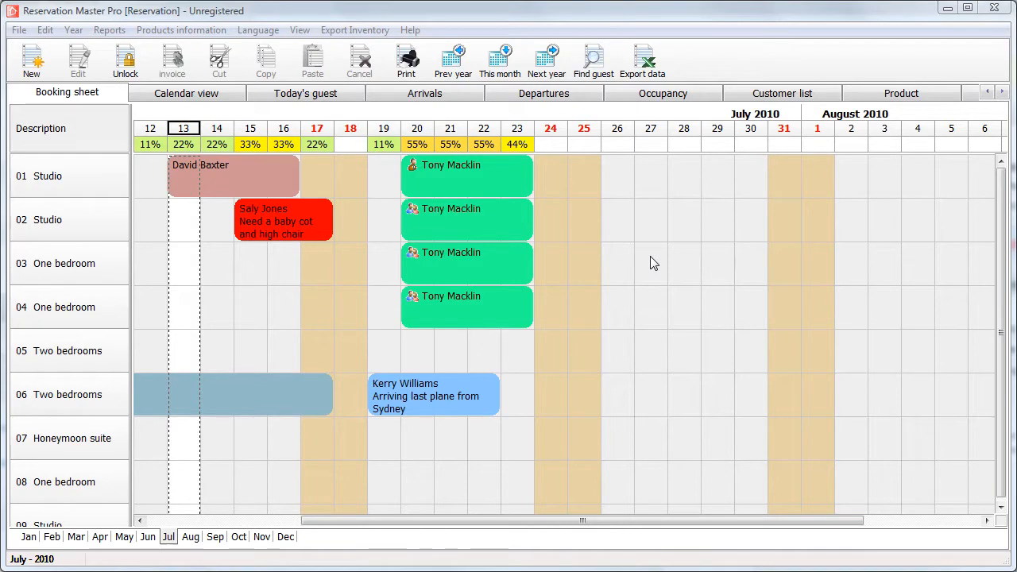
mouse_move(596, 265)
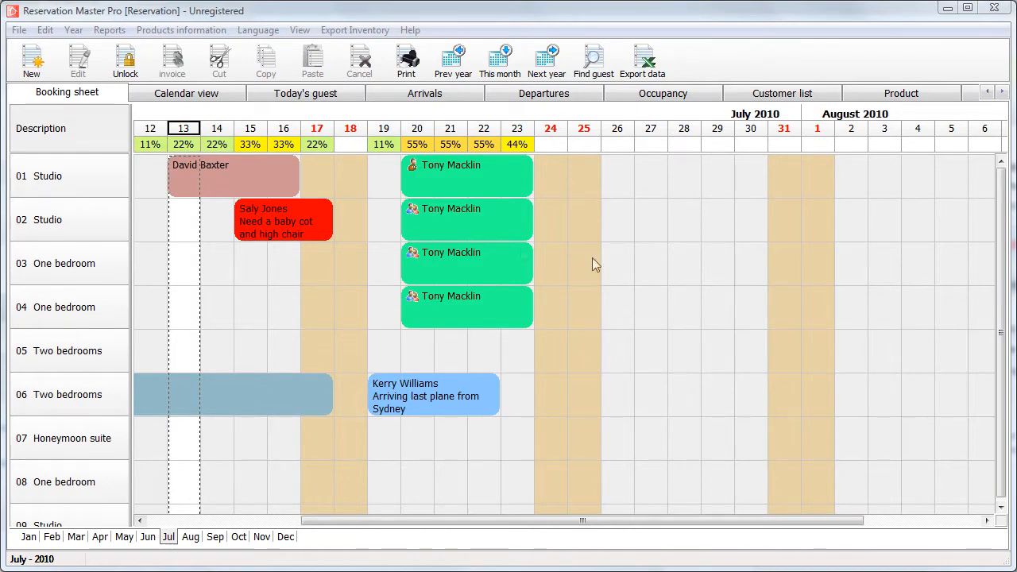
- Open the Configuration window showing the room and rates list for rooms 01–09
left_click(18, 30)
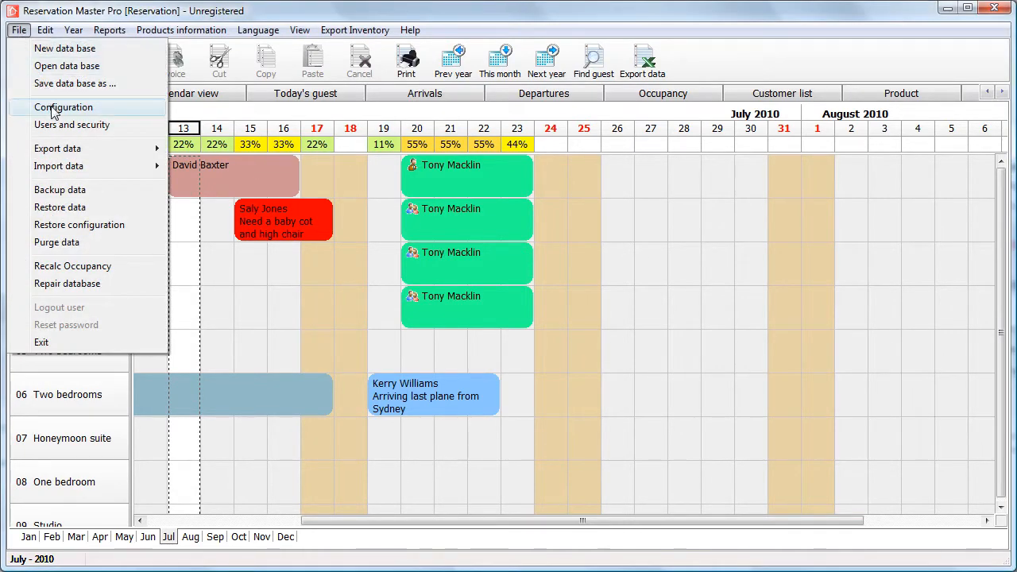
left_click(62, 107)
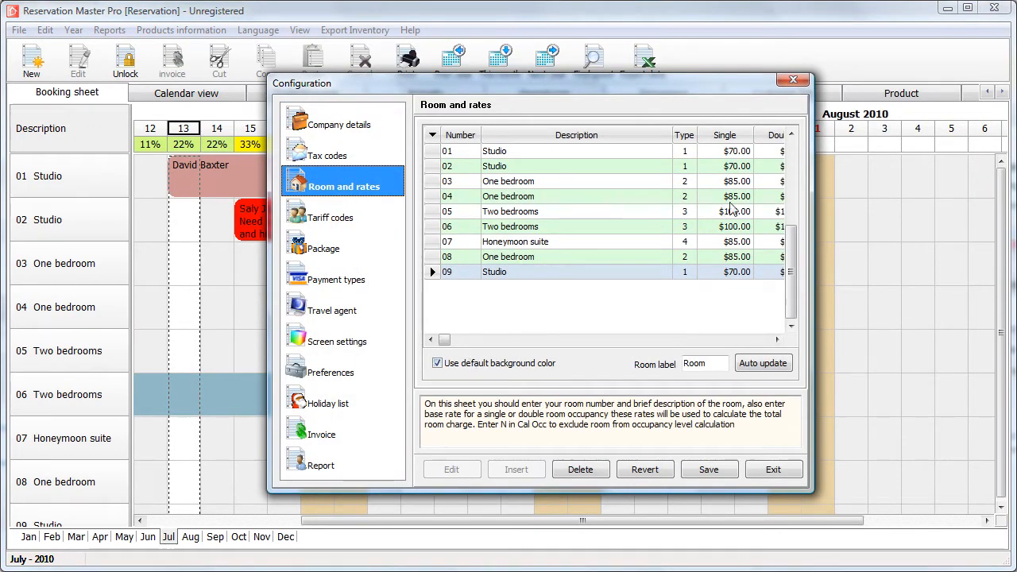
- Auto-update room type 2 rates to $85 single, $90 double and $40 per person
left_click(762, 362)
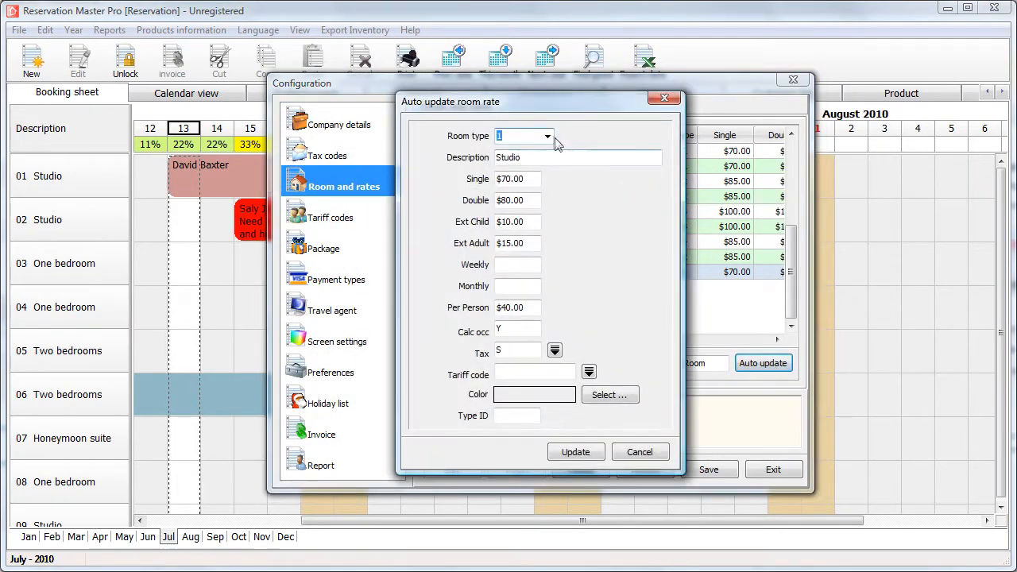
left_click(547, 136)
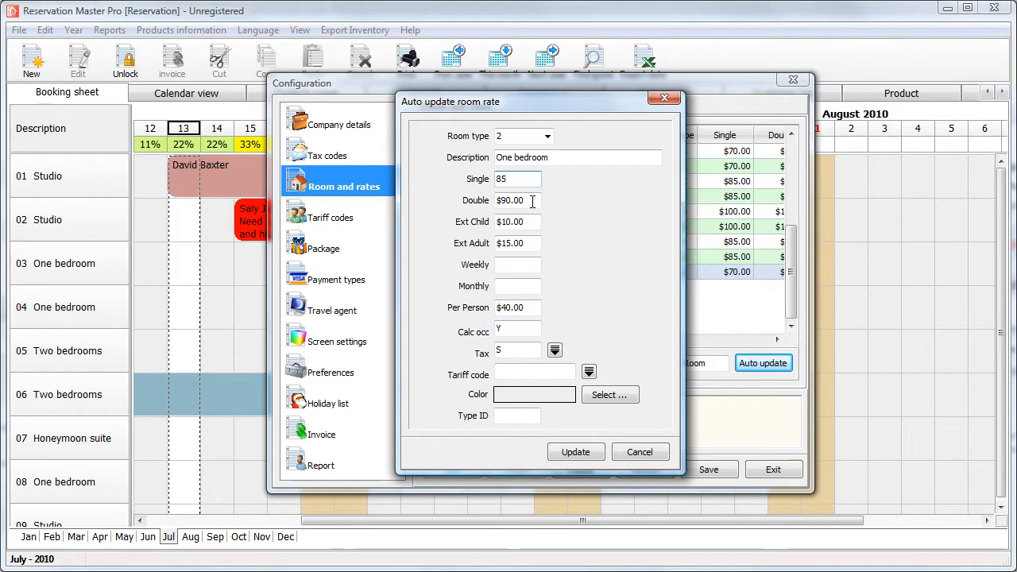
mouse_move(531, 217)
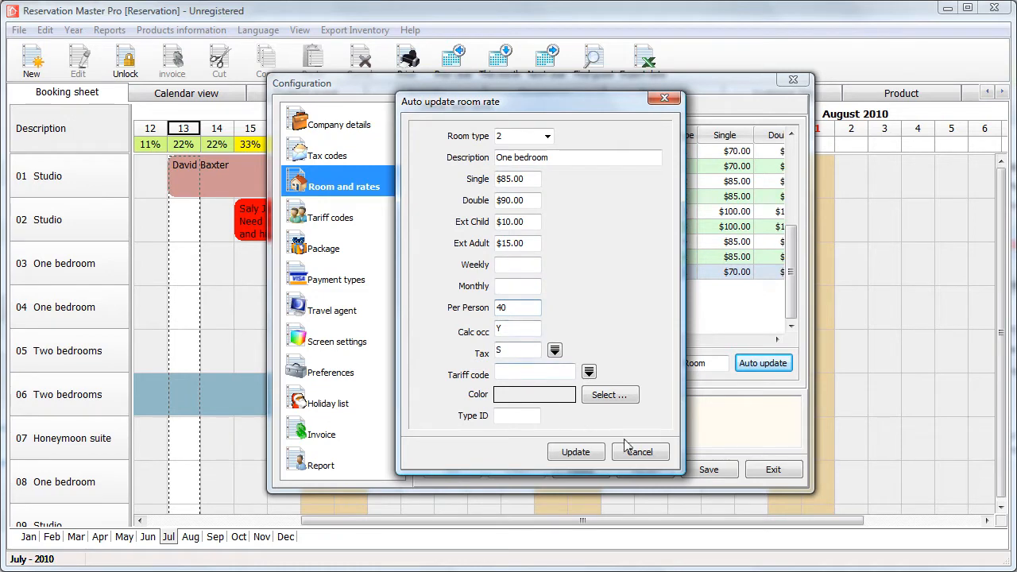
left_click(640, 451)
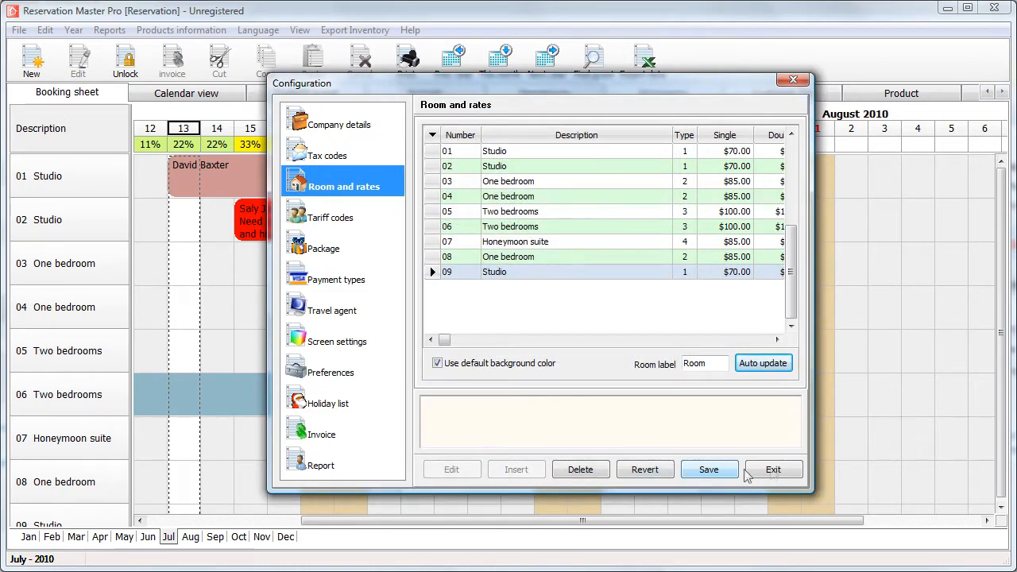
- Close Configuration and start a $90 reservation for One bedroom room 04 on 15/07/2010
left_click(772, 469)
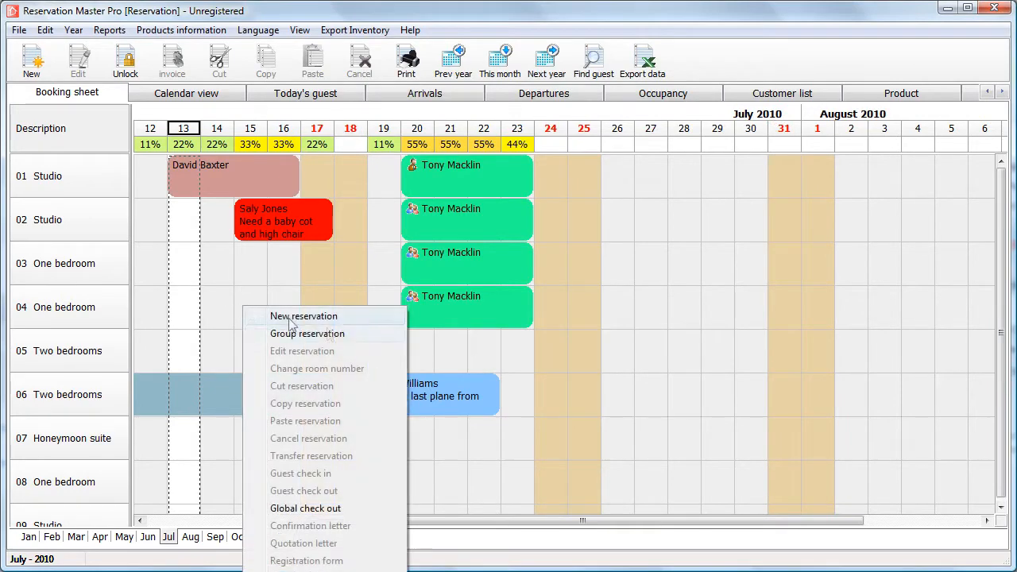
left_click(303, 316)
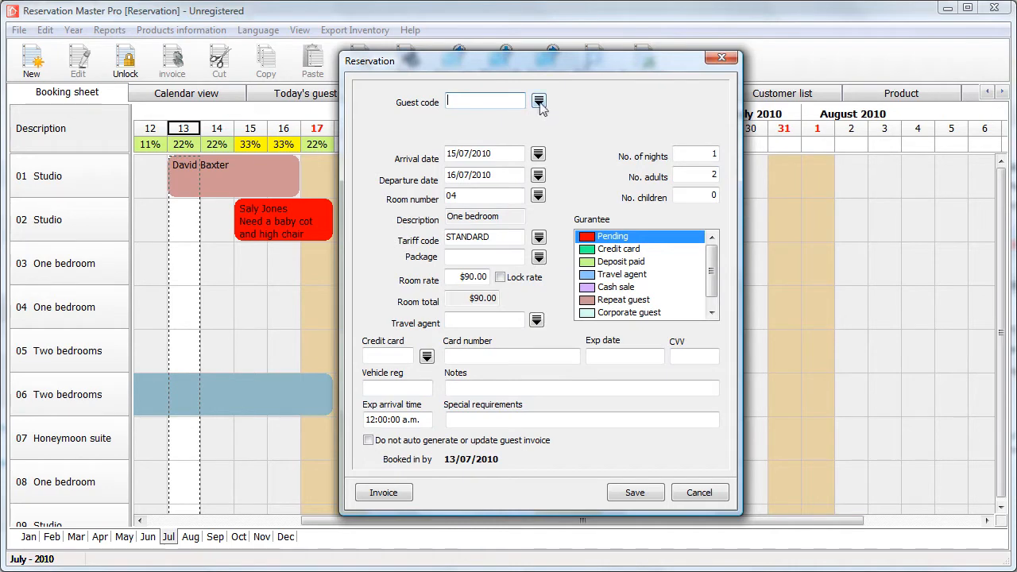
left_click(539, 101)
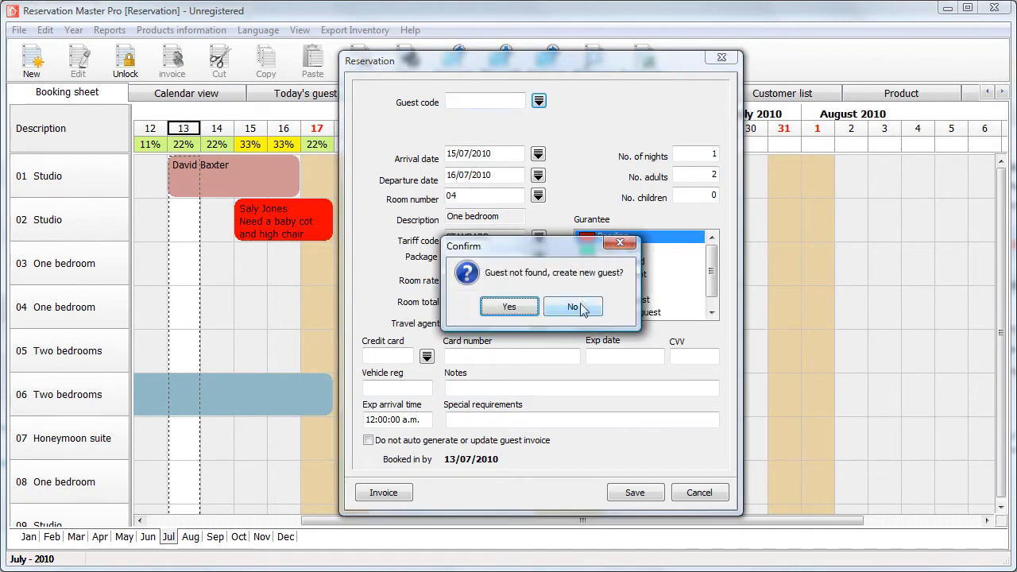
left_click(573, 307)
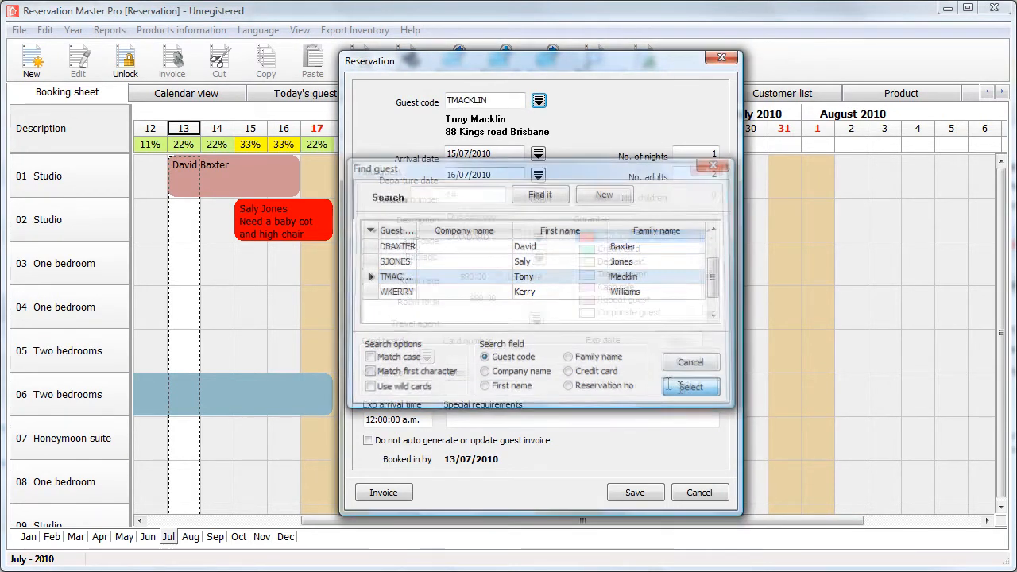
left_click(690, 387)
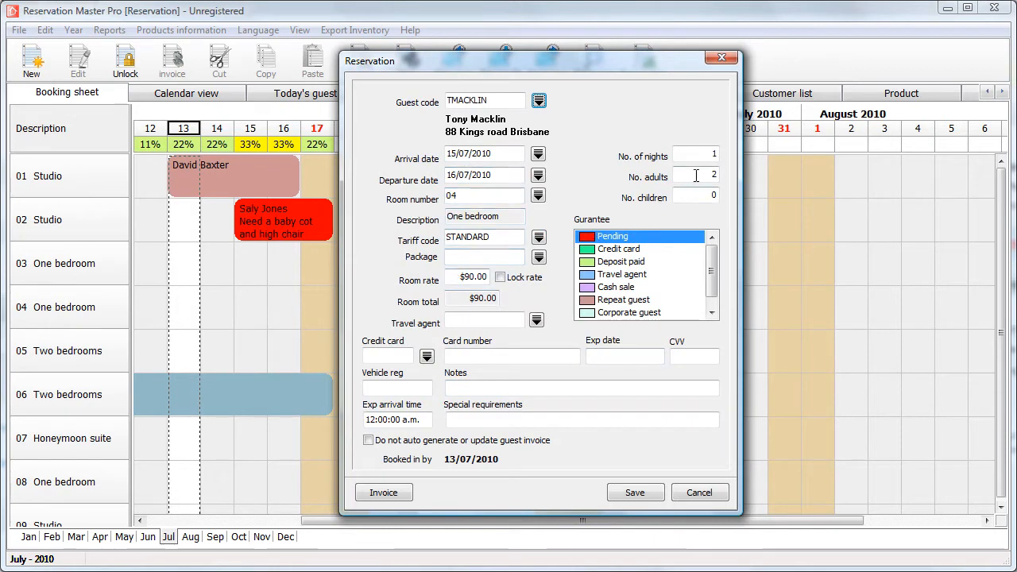
left_click(691, 176)
type("1")
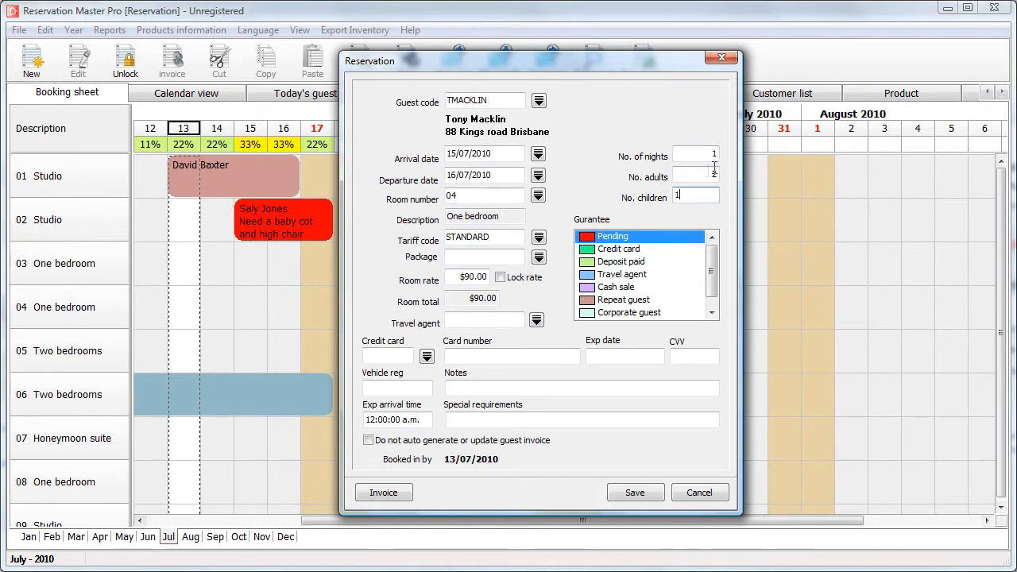
left_click(714, 171)
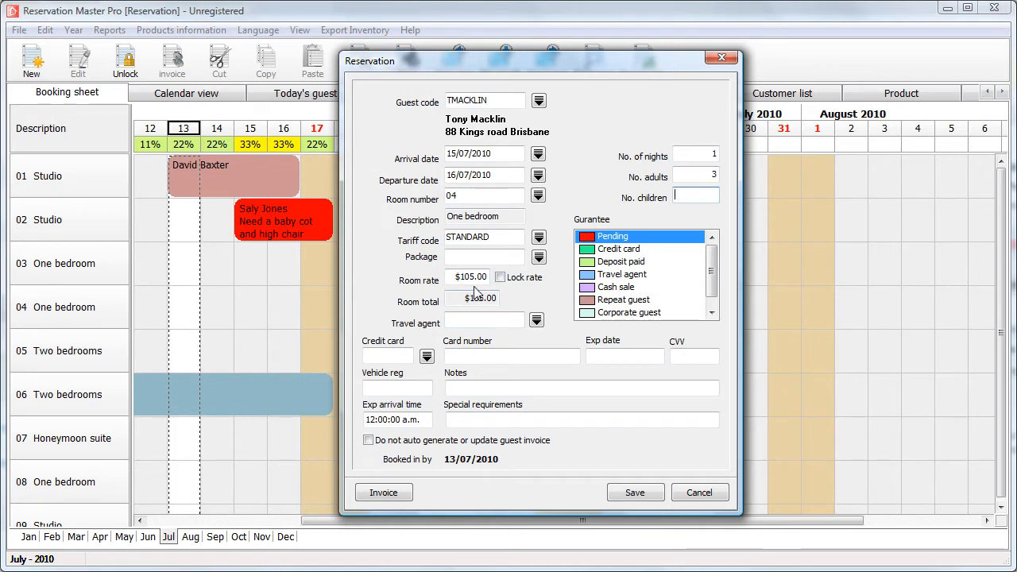
triple_click(695, 176)
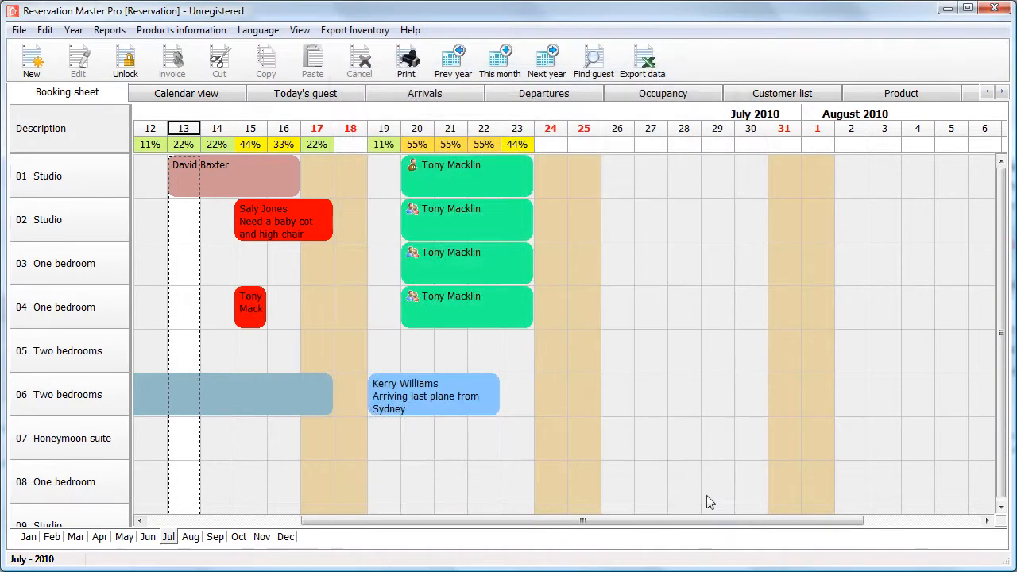
- Reopen Configuration on Tariff codes and add a blank tariff row
left_click(18, 29)
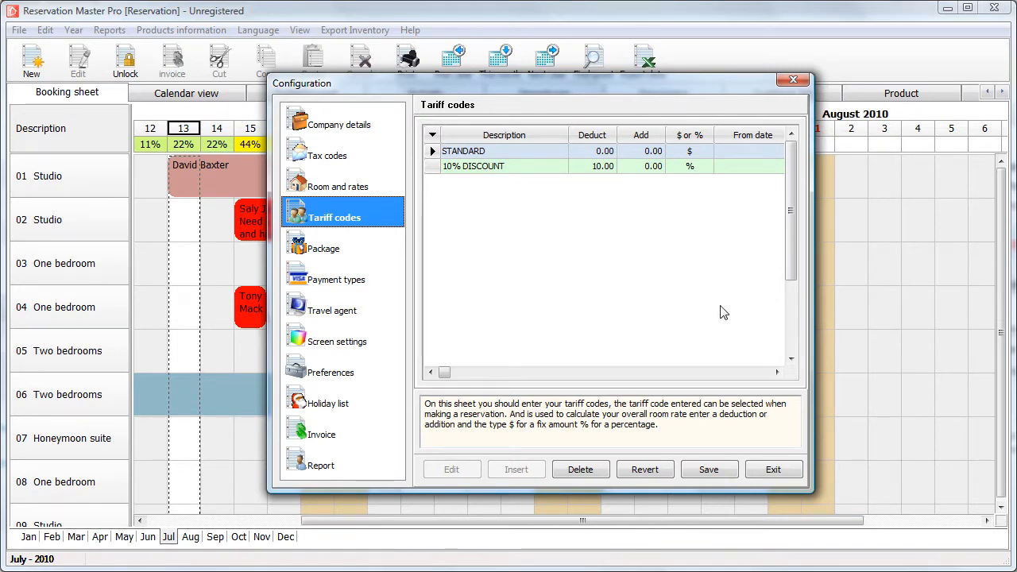
mouse_move(581, 189)
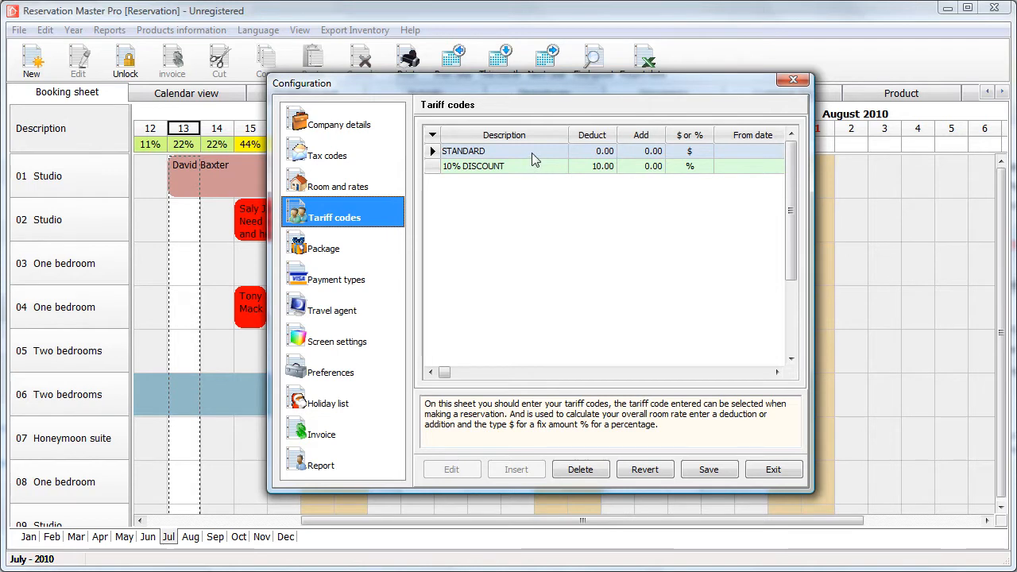
mouse_move(608, 159)
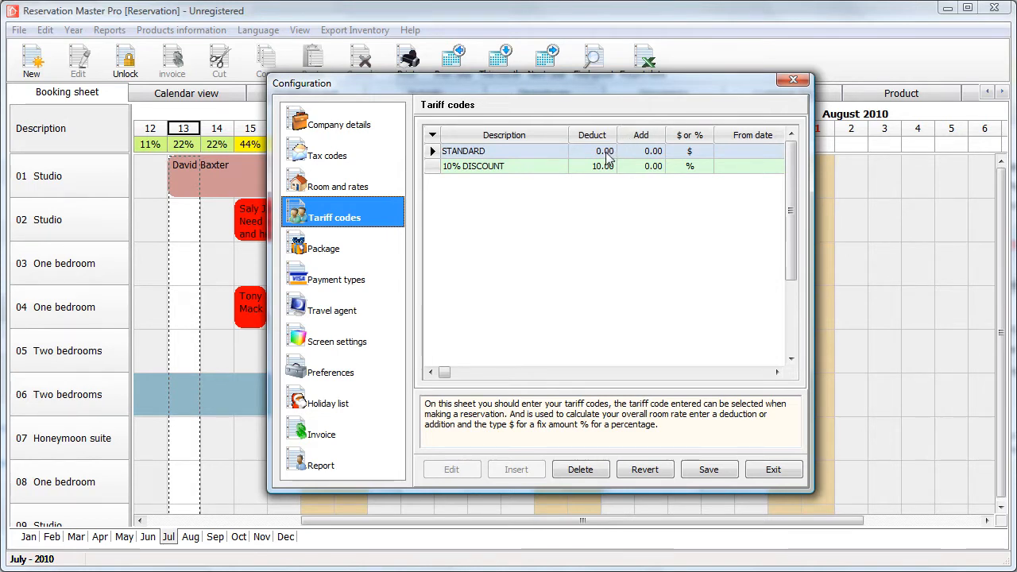
left_click(641, 151)
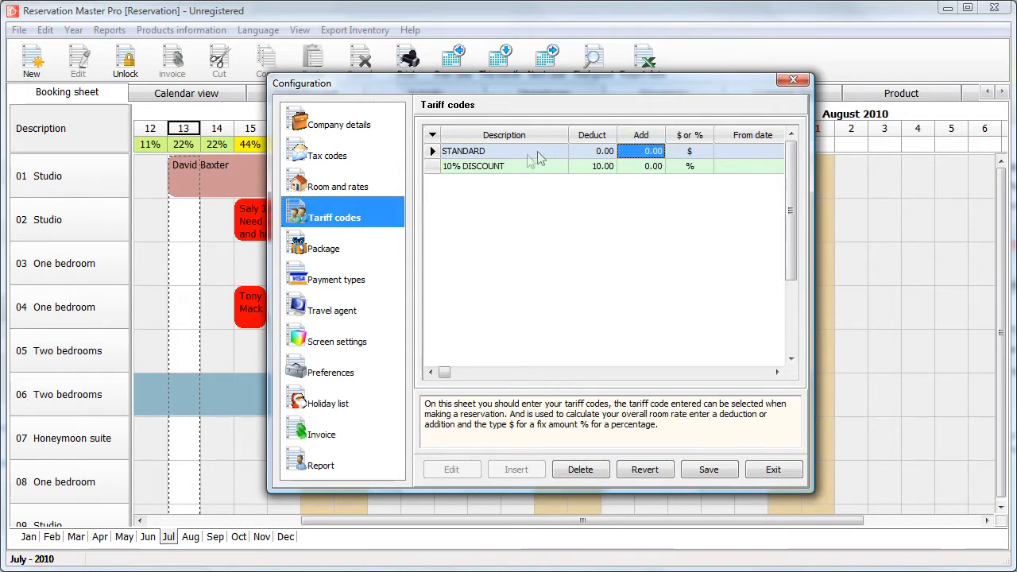
left_click(473, 165)
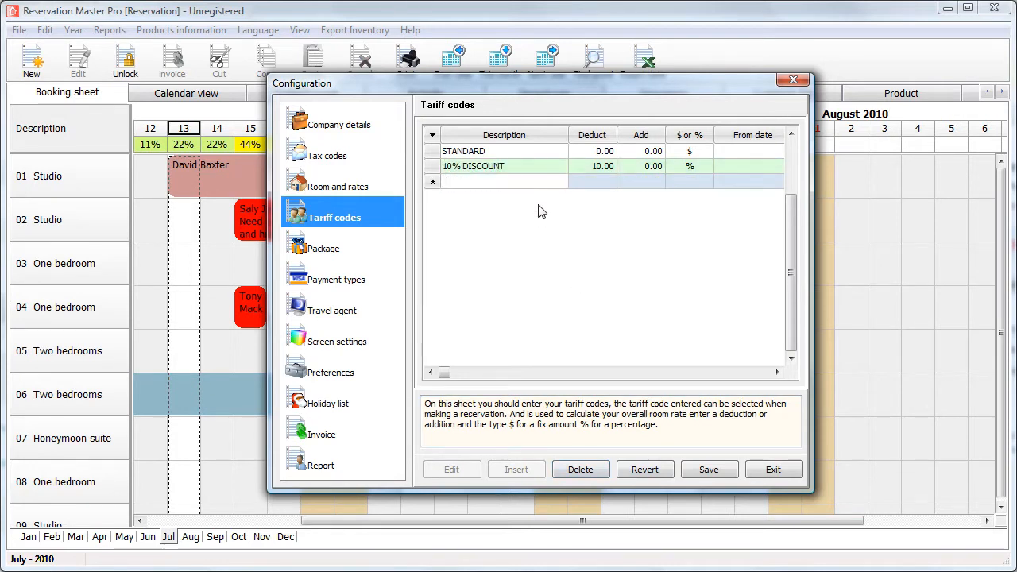
- Name the new tariff '20% Discount' with a 20 percent deduction and save
type("20%")
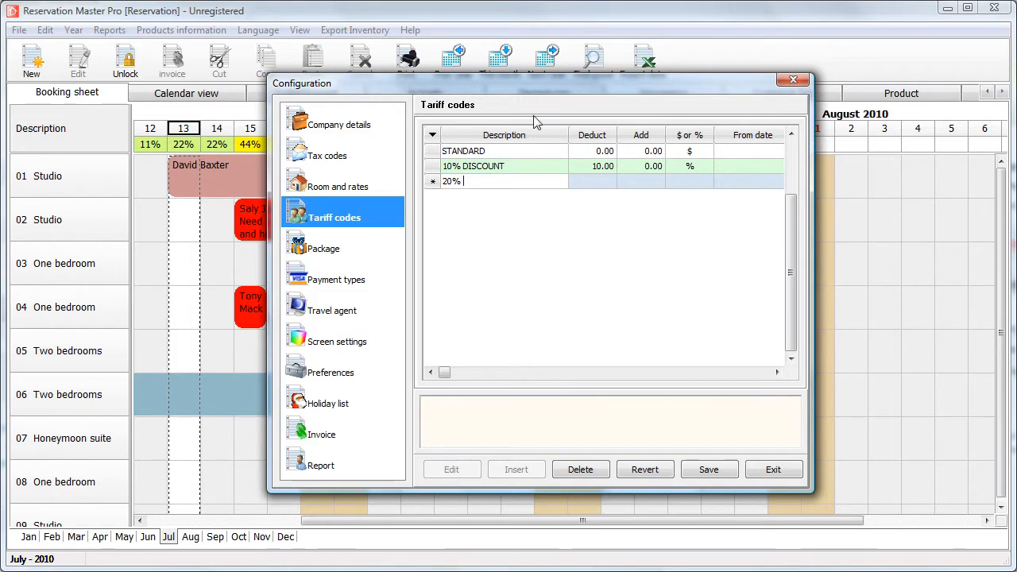
type("Dis")
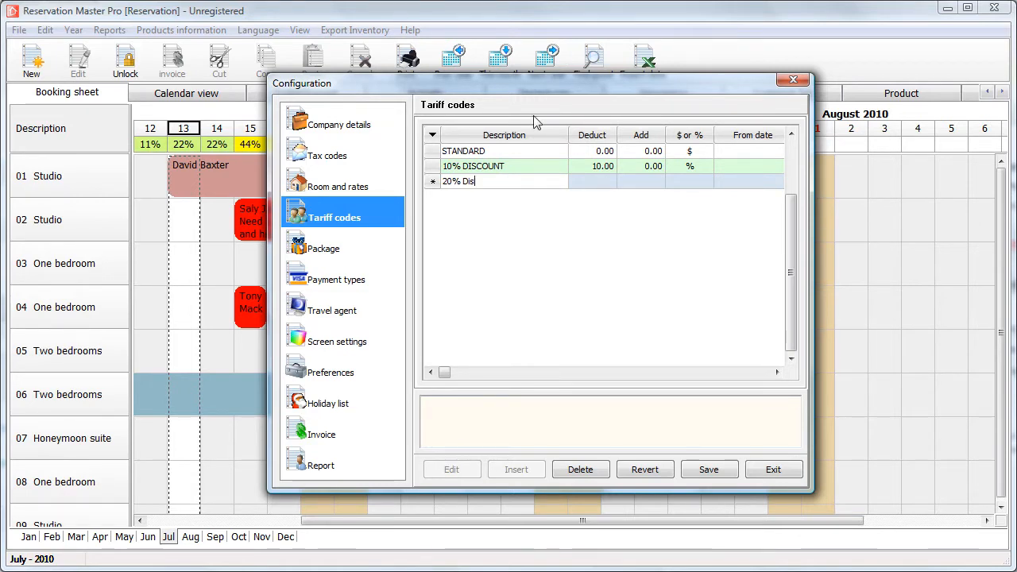
type("count")
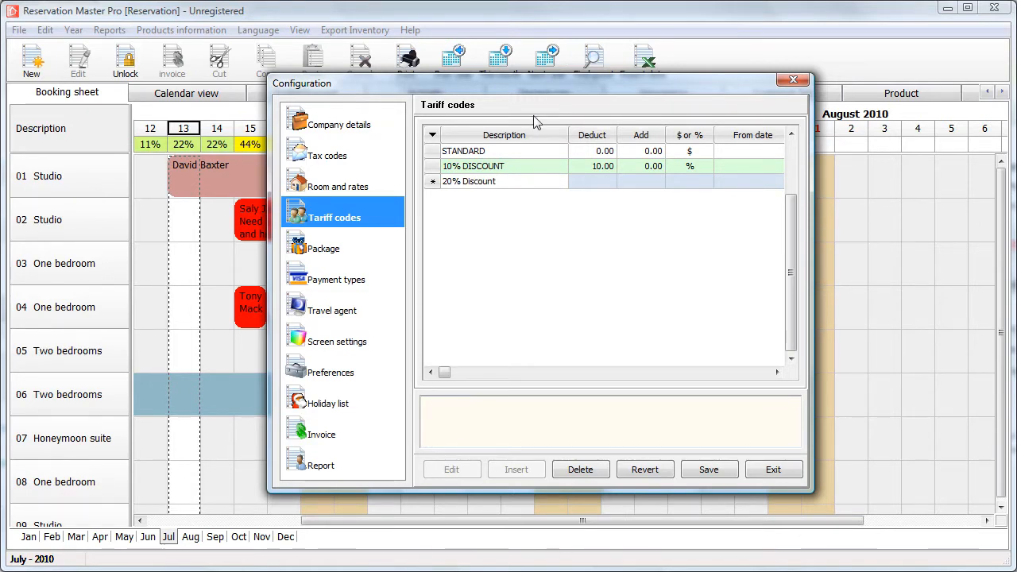
left_click(592, 181)
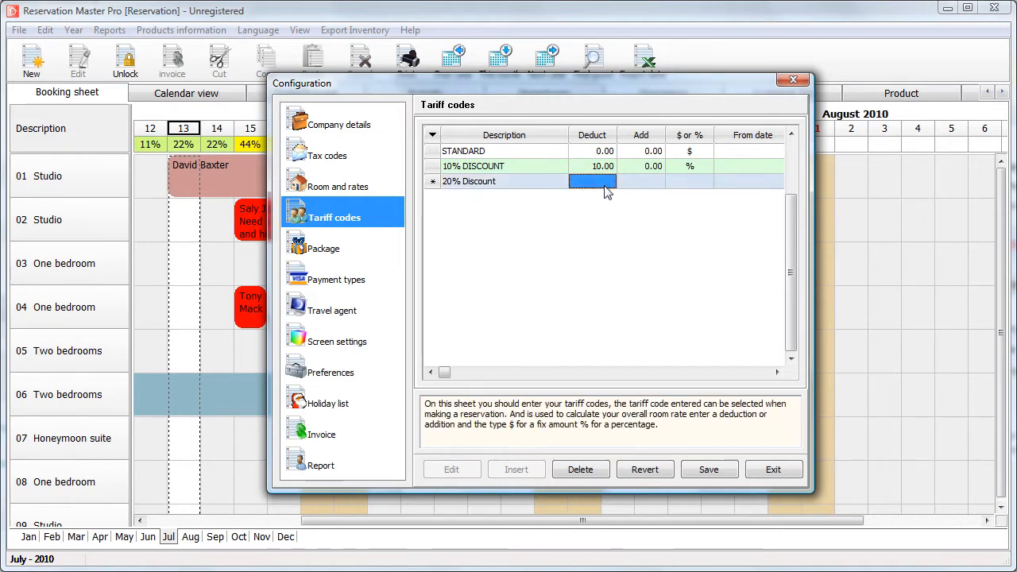
type("20.00")
left_click(690, 181)
type("%")
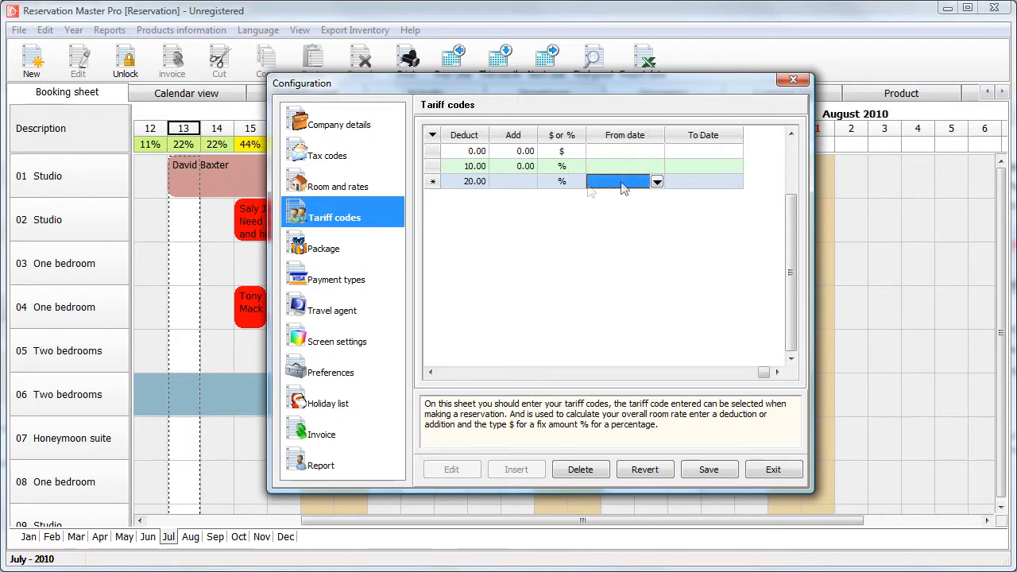
left_click(561, 181)
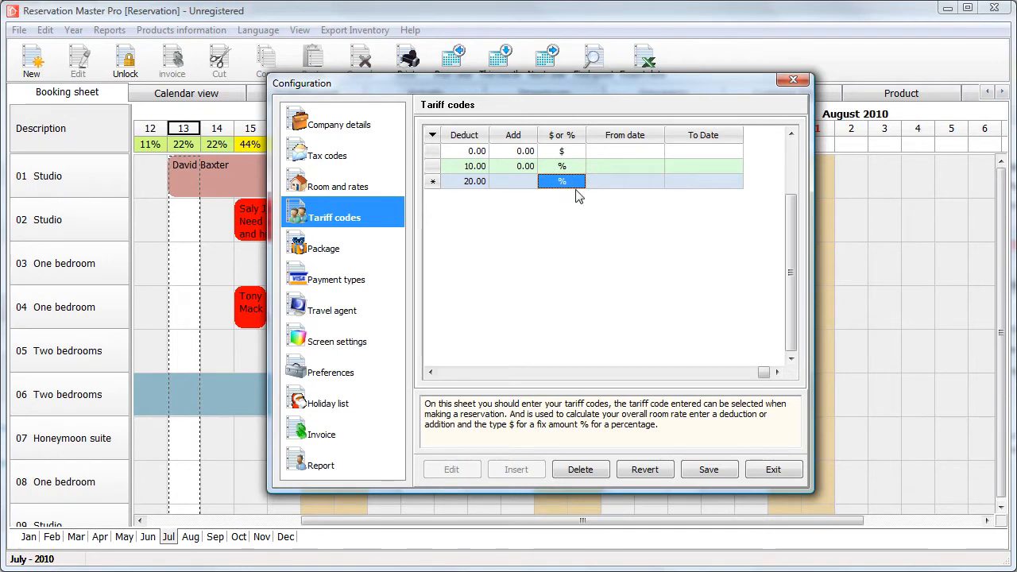
left_click(561, 182)
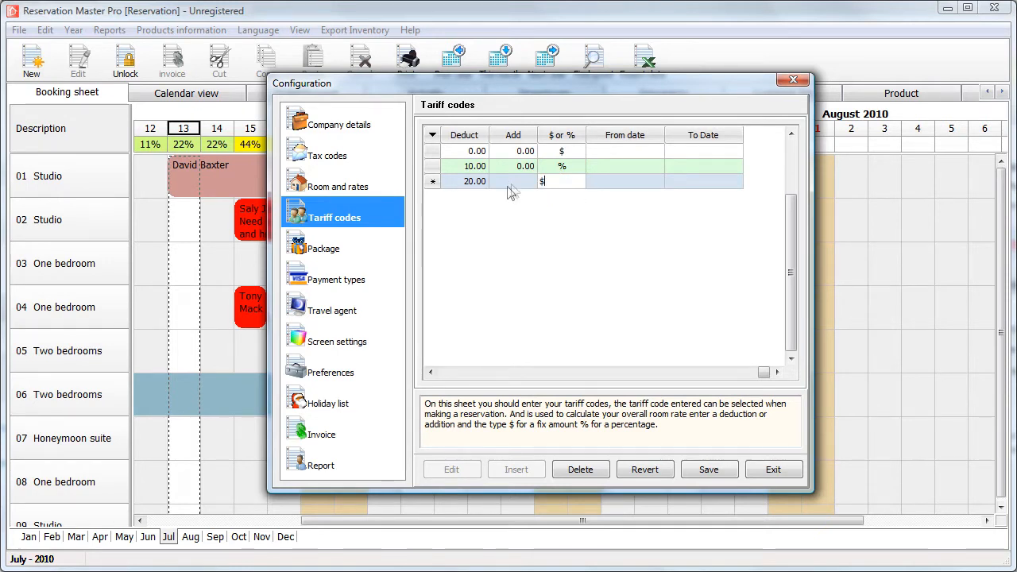
left_click(561, 182)
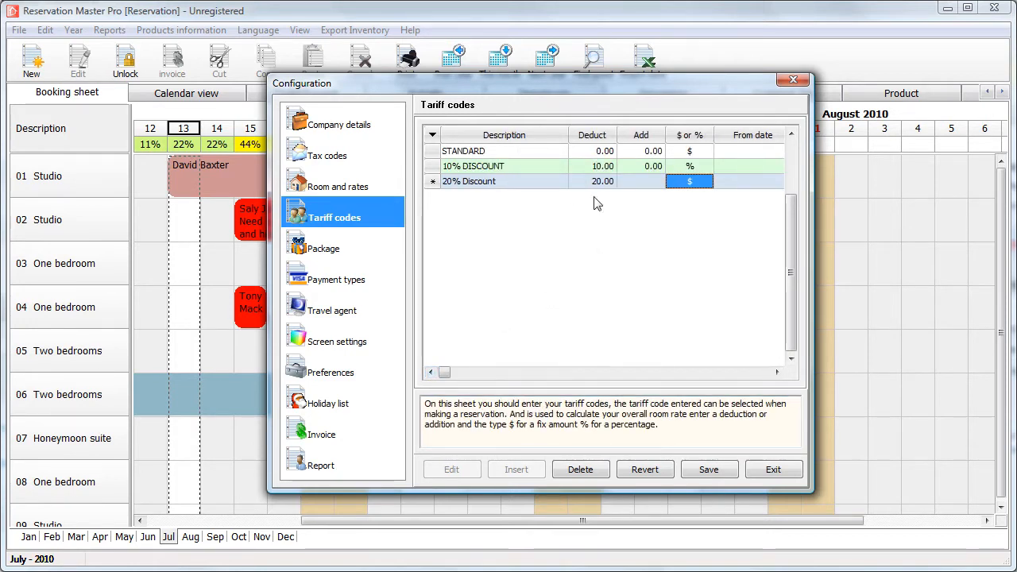
mouse_move(712, 197)
type("%")
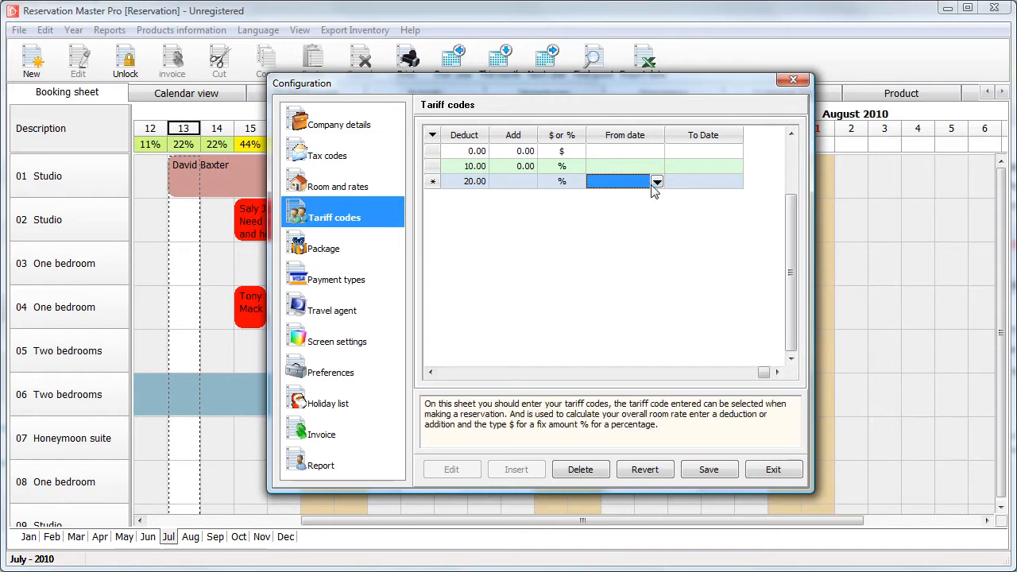
mouse_move(662, 196)
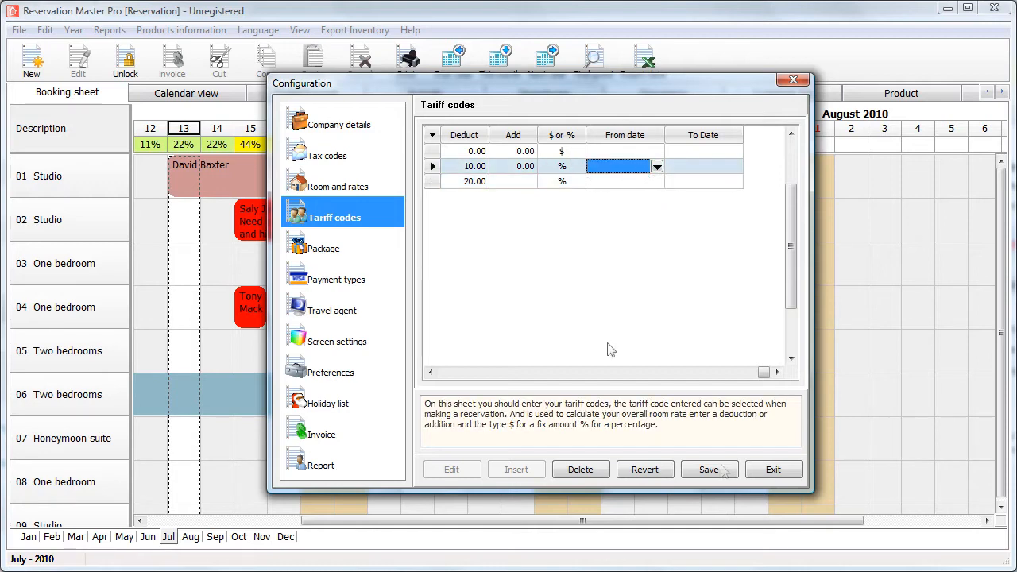
left_click(708, 469)
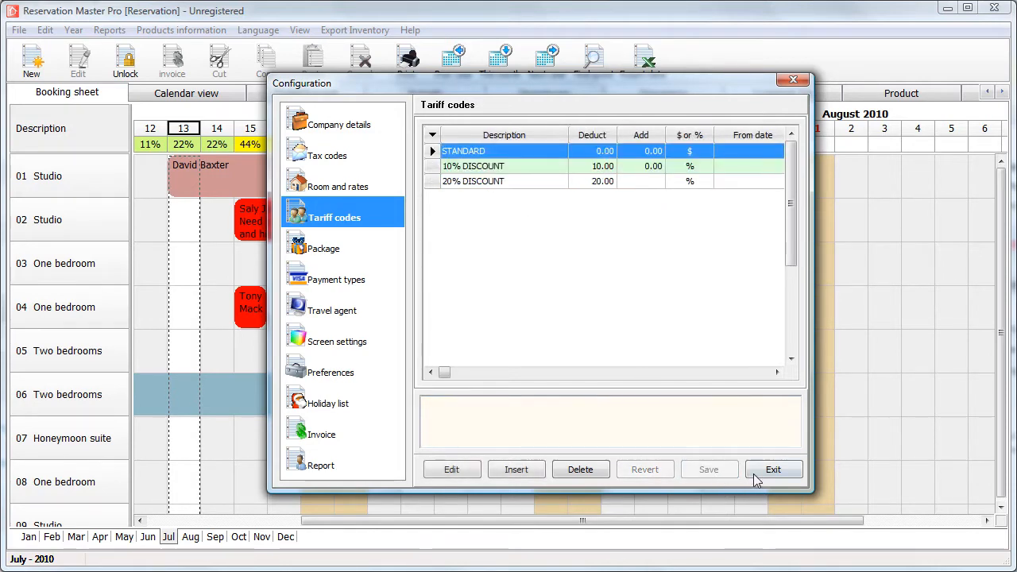
left_click(772, 469)
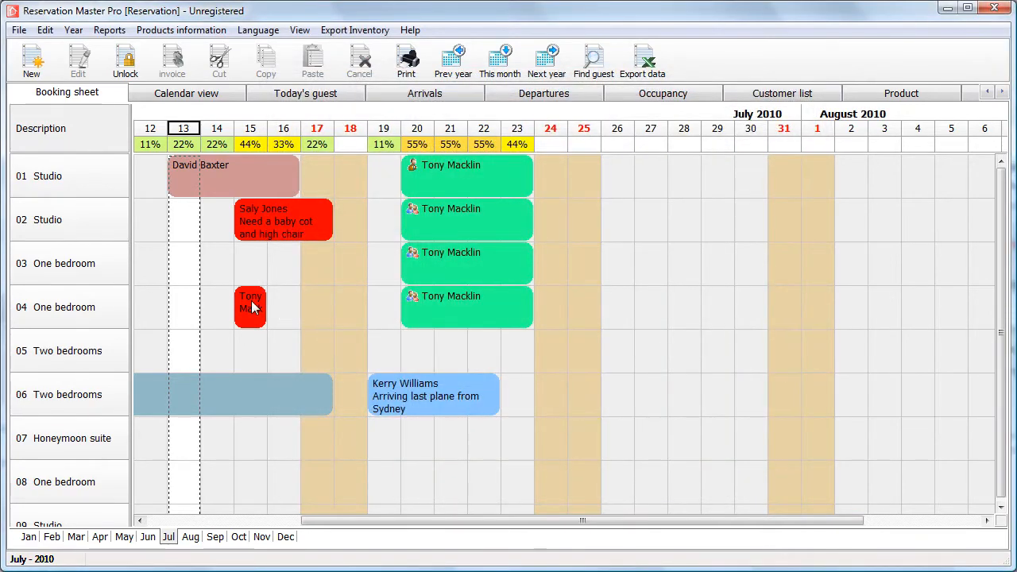
right_click(250, 307)
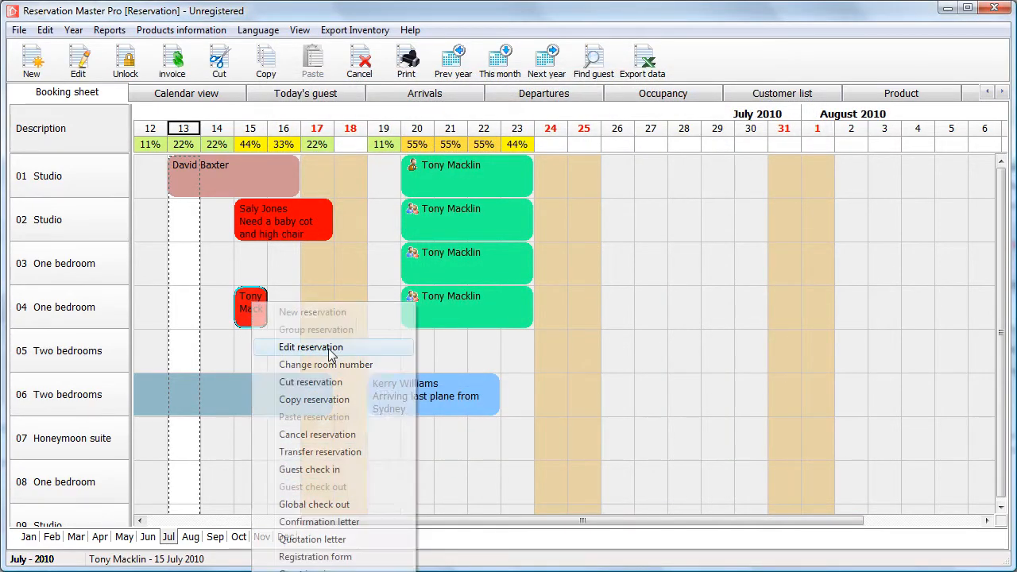
left_click(310, 347)
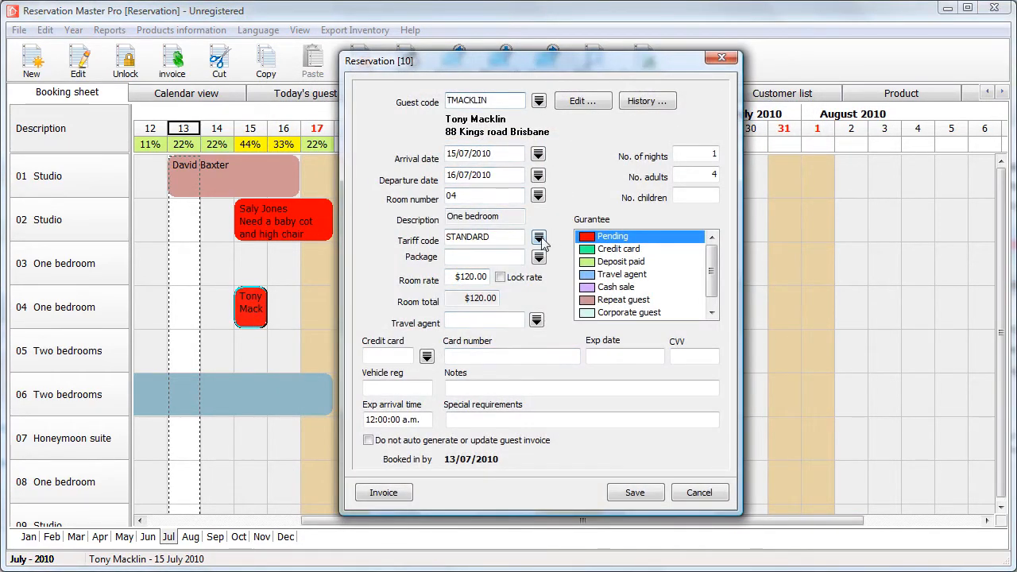
left_click(538, 238)
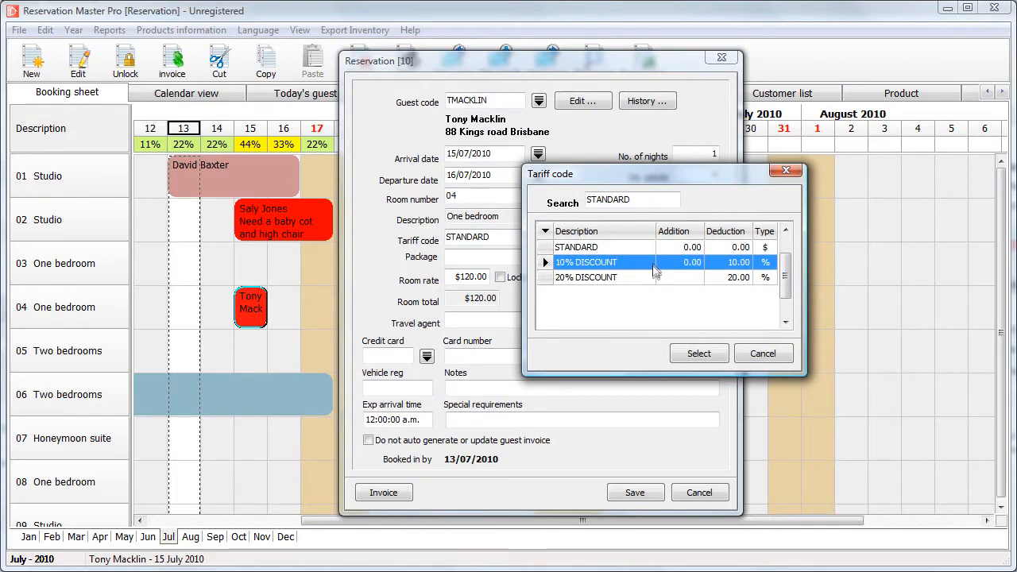
left_click(699, 353)
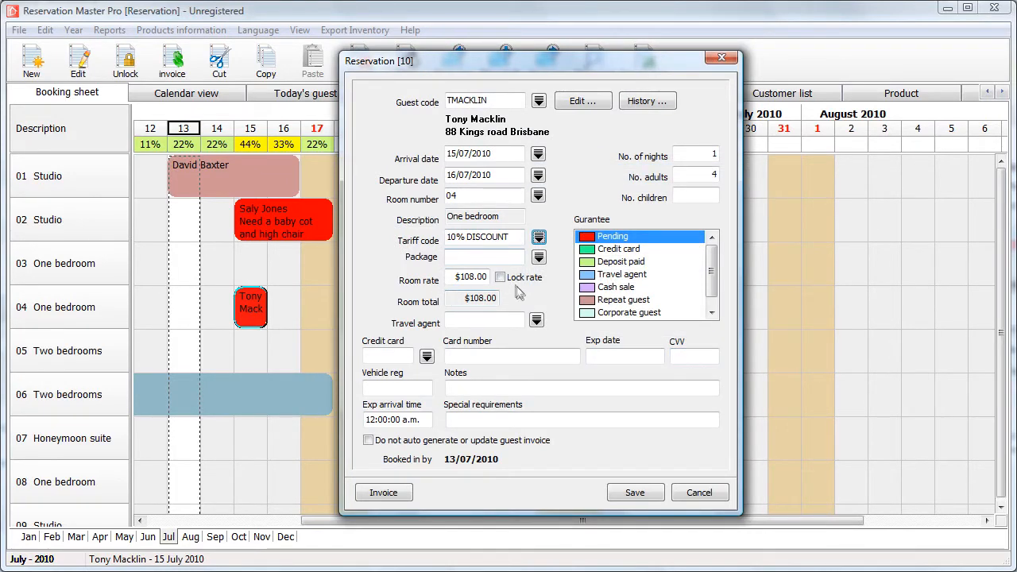
mouse_move(563, 240)
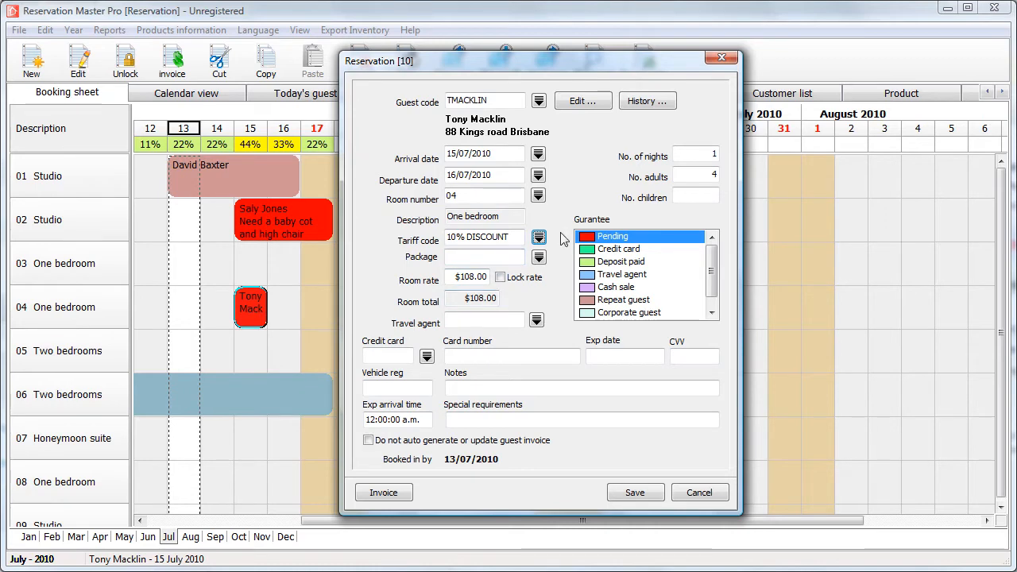
left_click(539, 237)
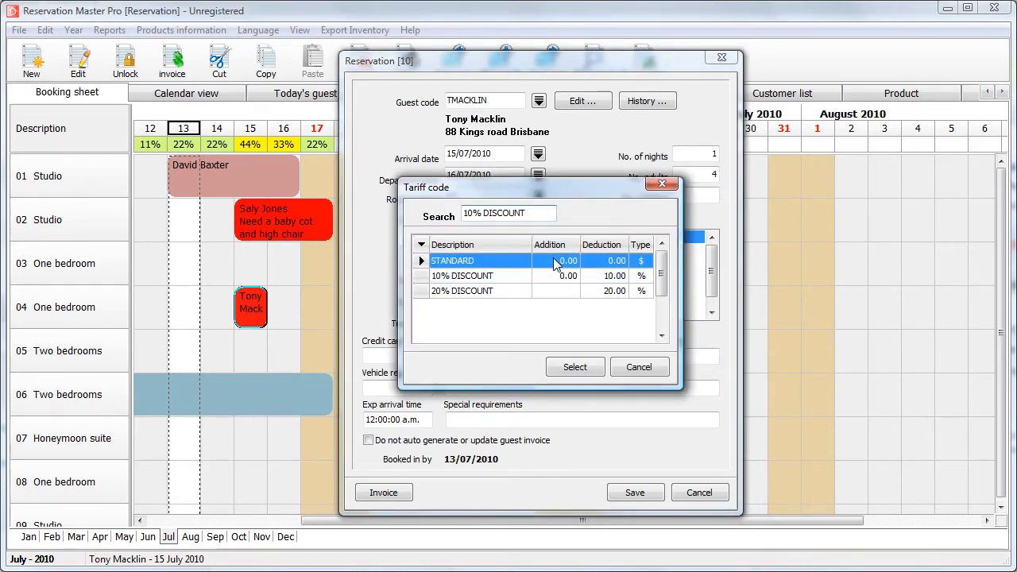
left_click(575, 366)
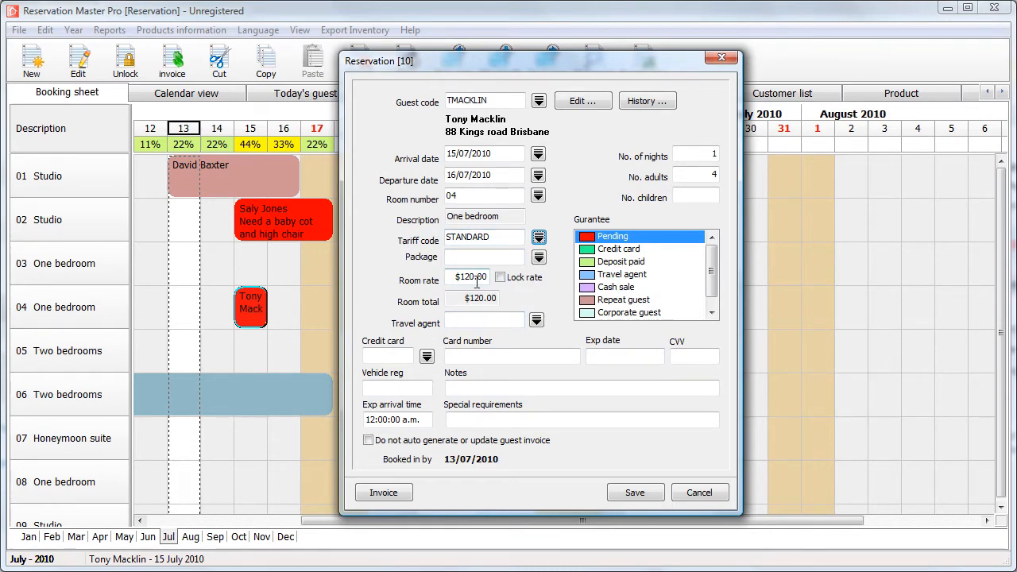
left_click(538, 237)
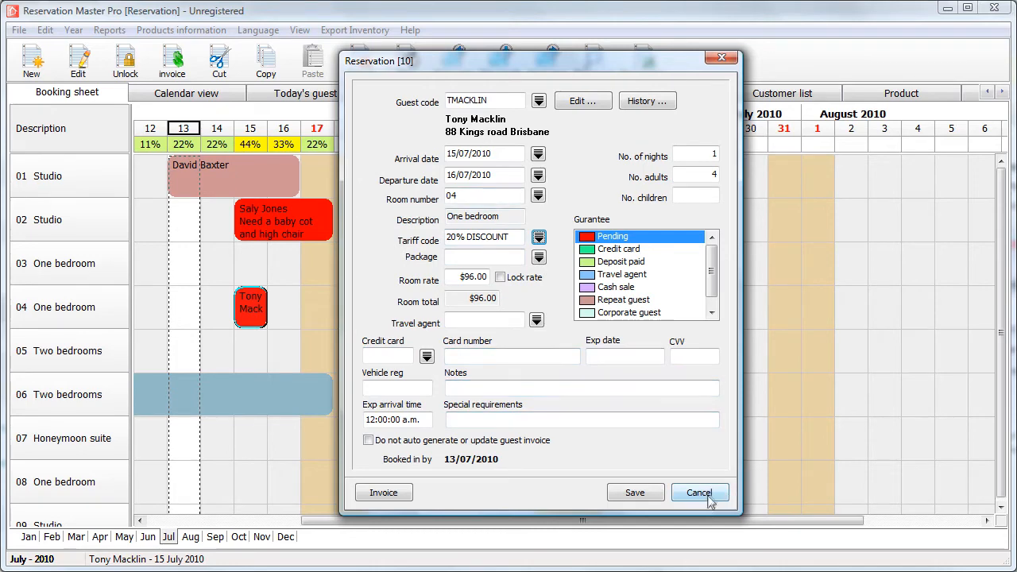
left_click(18, 30)
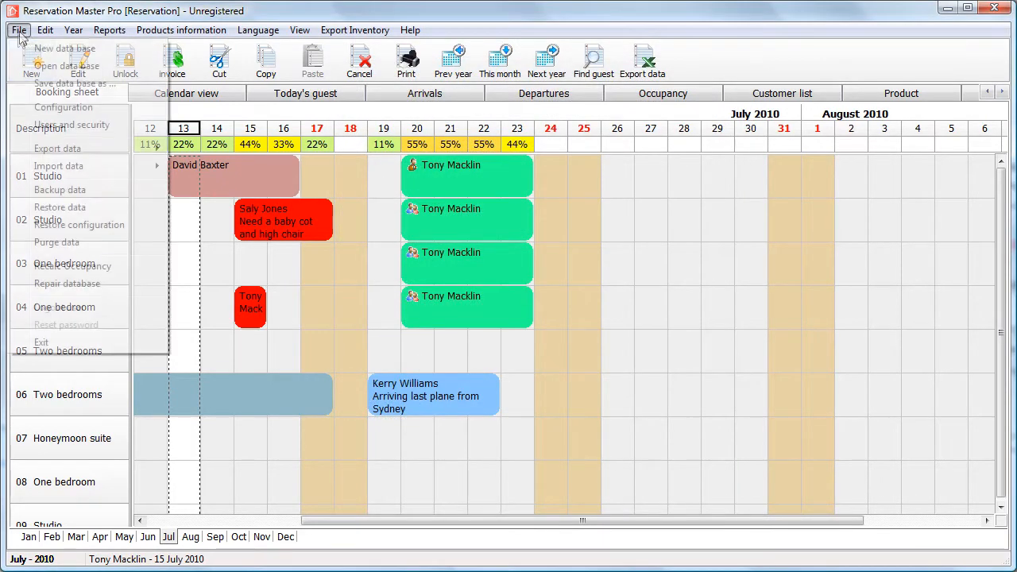
- Set the default tariff code to 10% DISCOUNT, then cancel a test room 05 booking
left_click(64, 107)
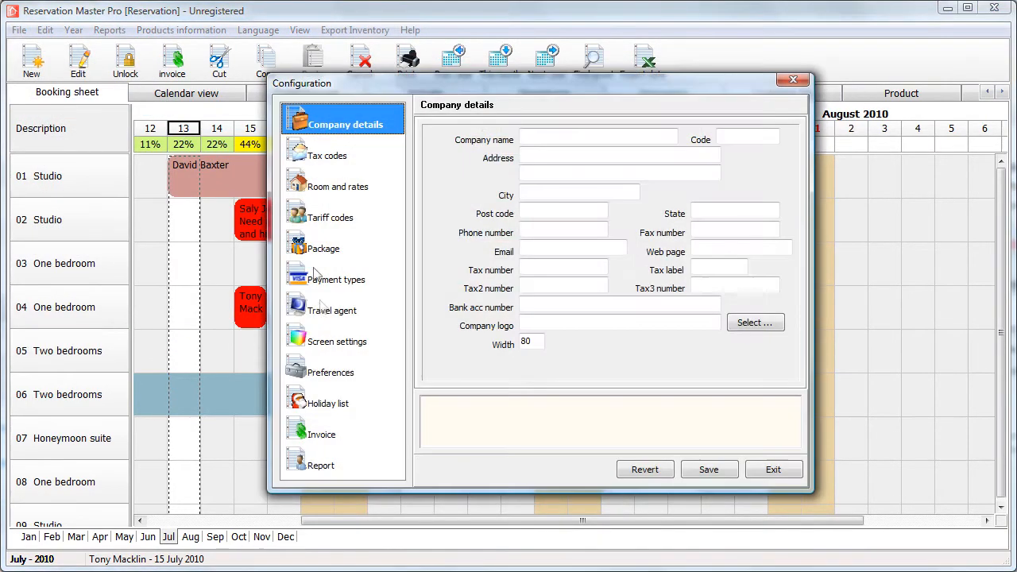
left_click(333, 372)
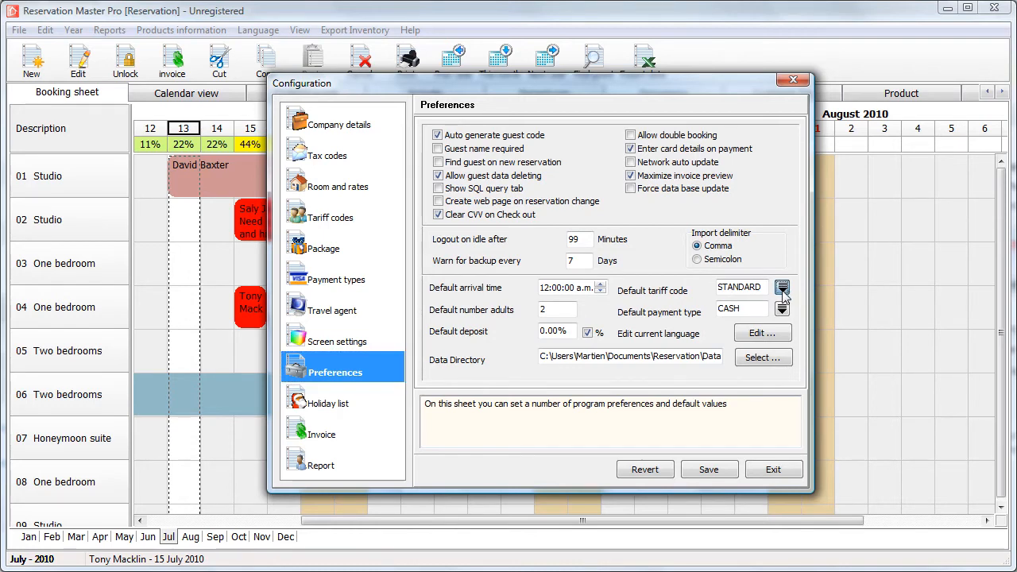
left_click(782, 288)
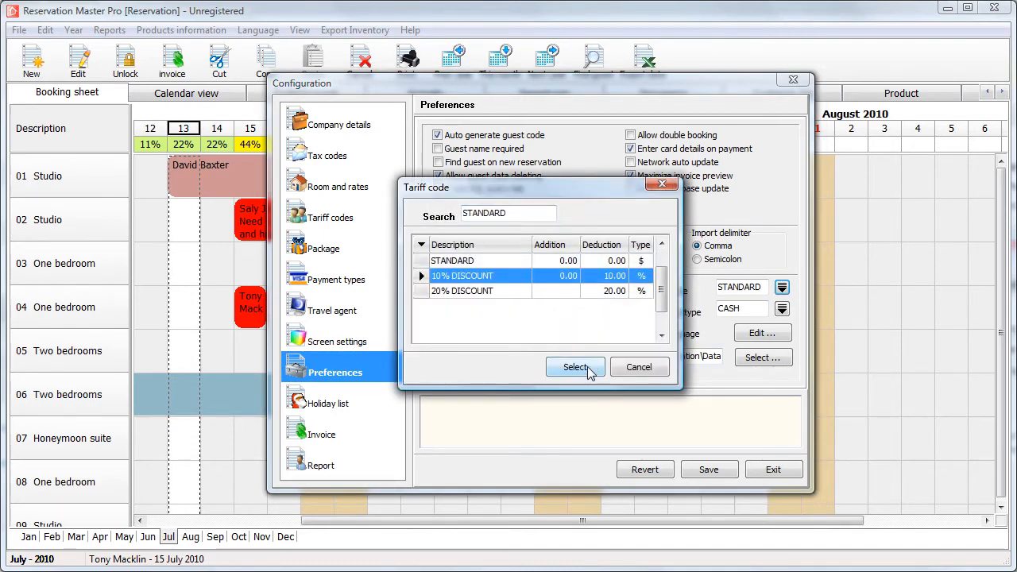
left_click(574, 367)
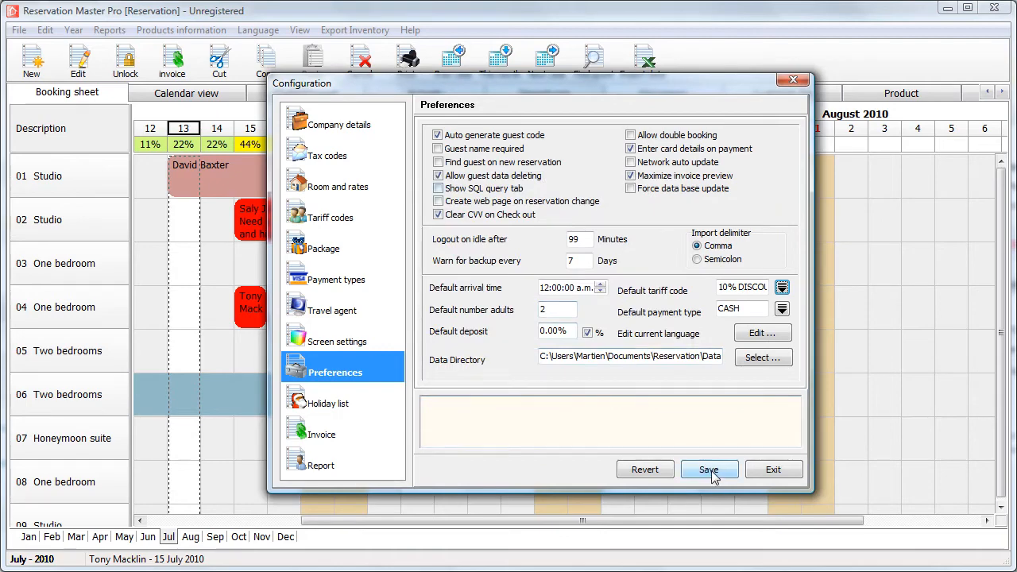
left_click(708, 468)
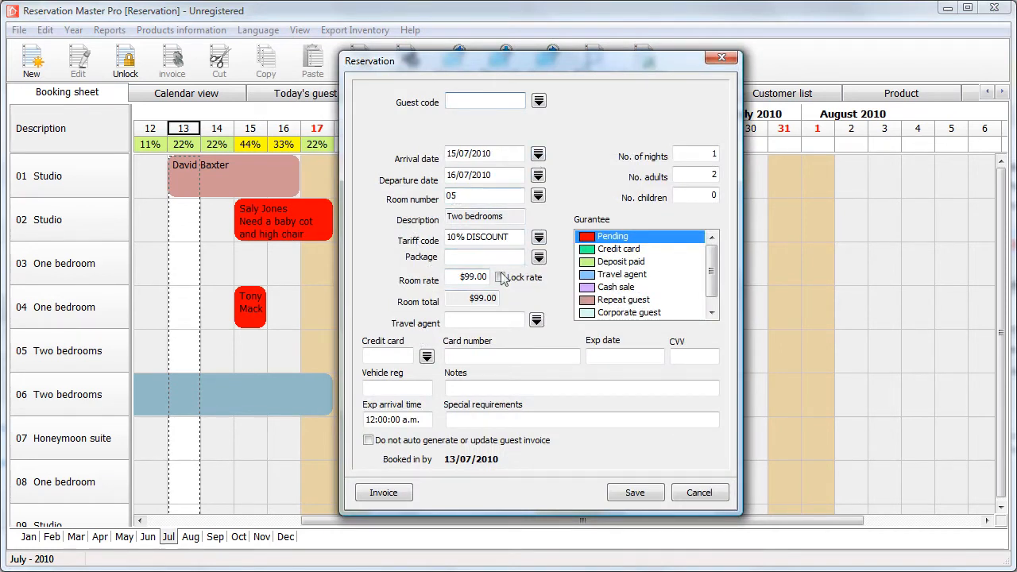
mouse_move(566, 294)
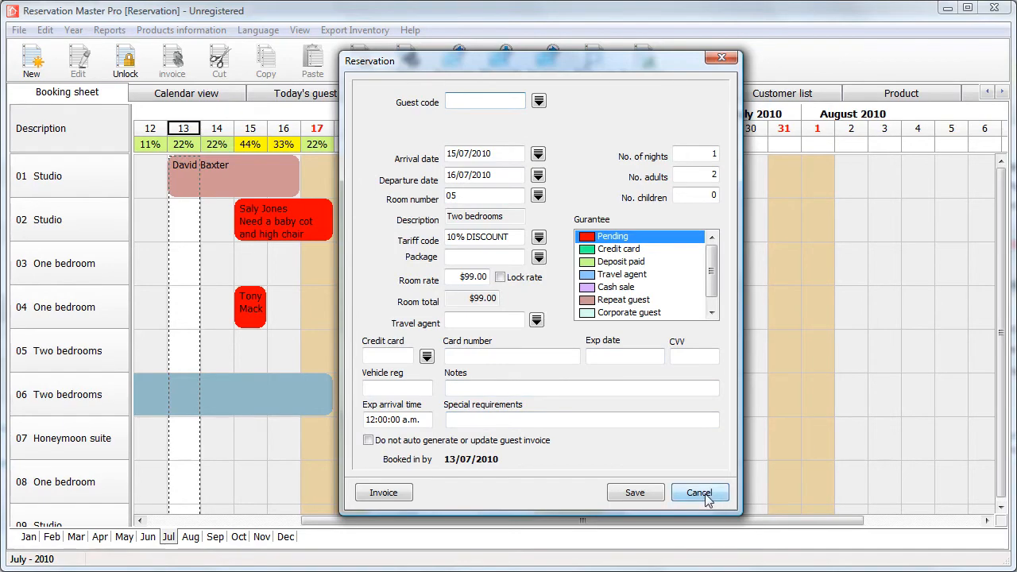
left_click(17, 30)
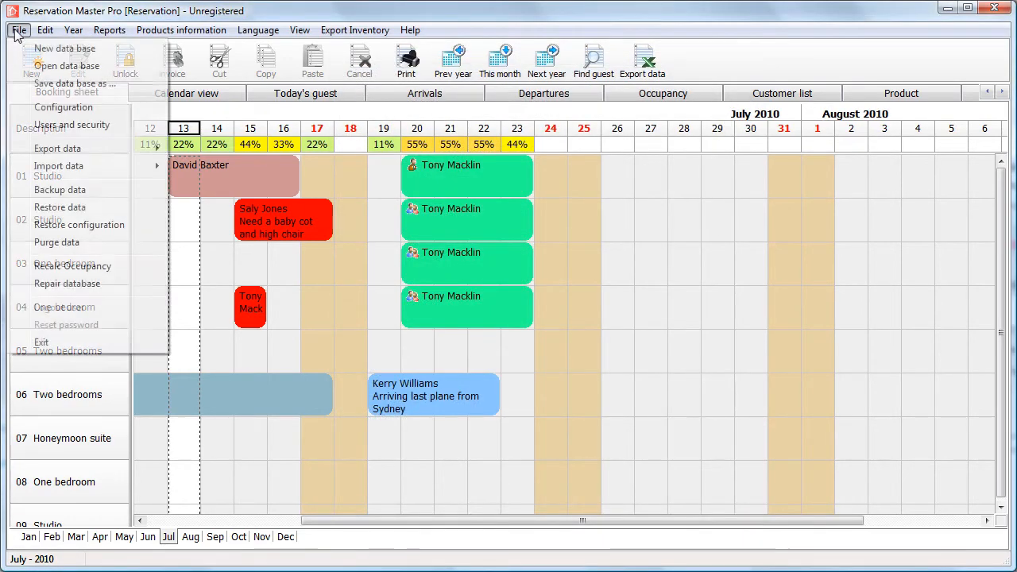
- Restore STANDARD as the default tariff code in Preferences
left_click(63, 108)
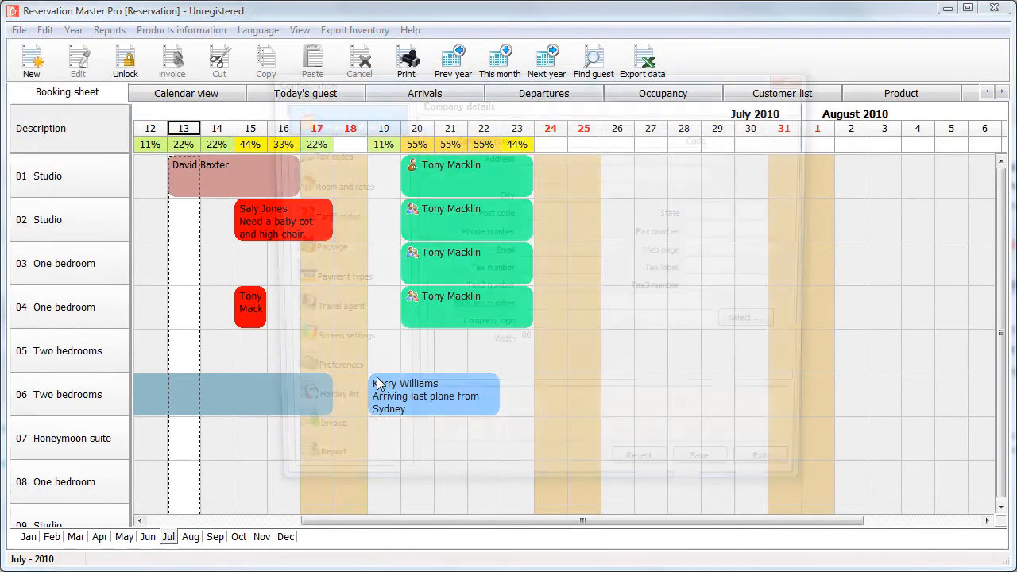
left_click(341, 364)
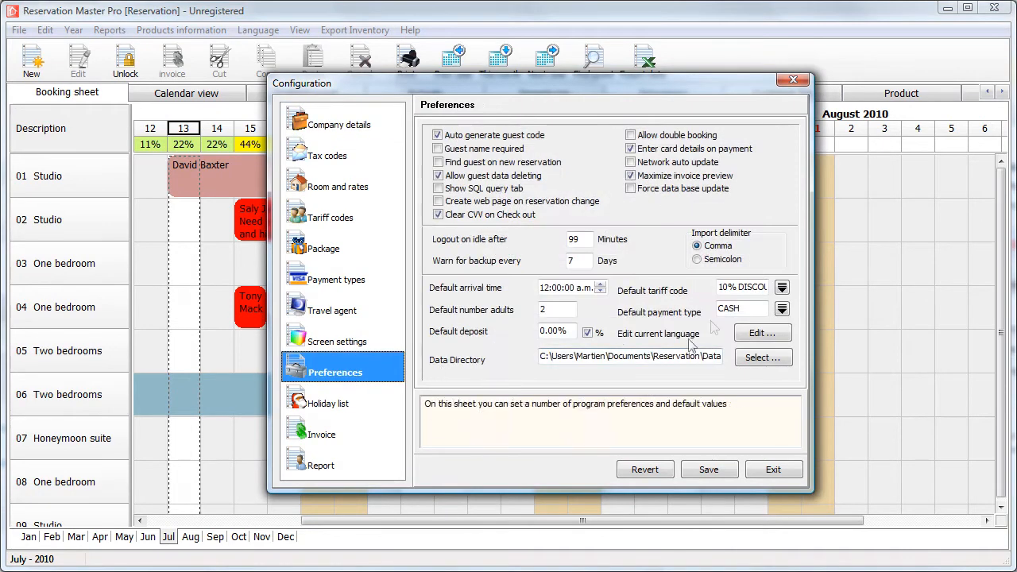
left_click(782, 287)
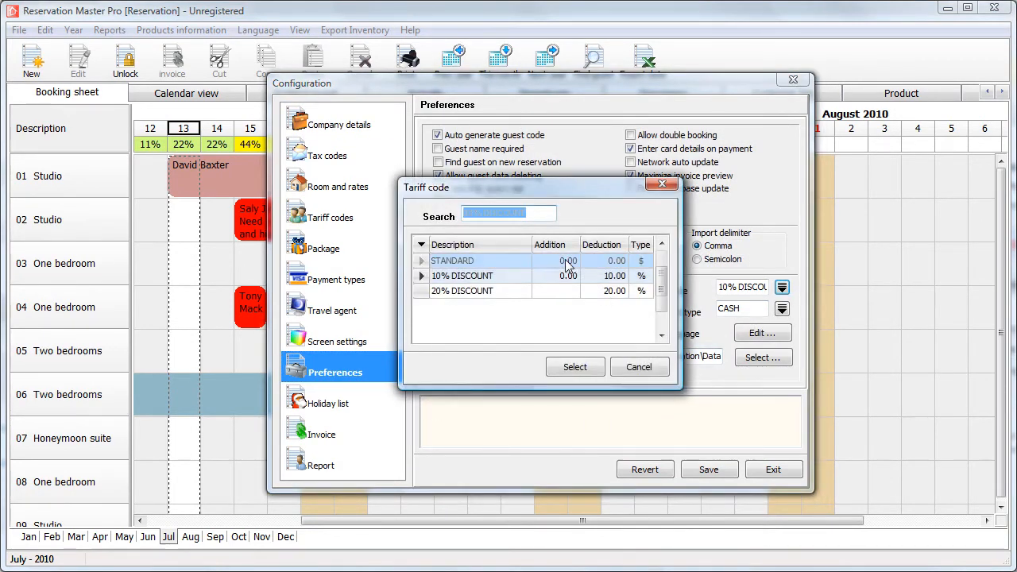
left_click(639, 367)
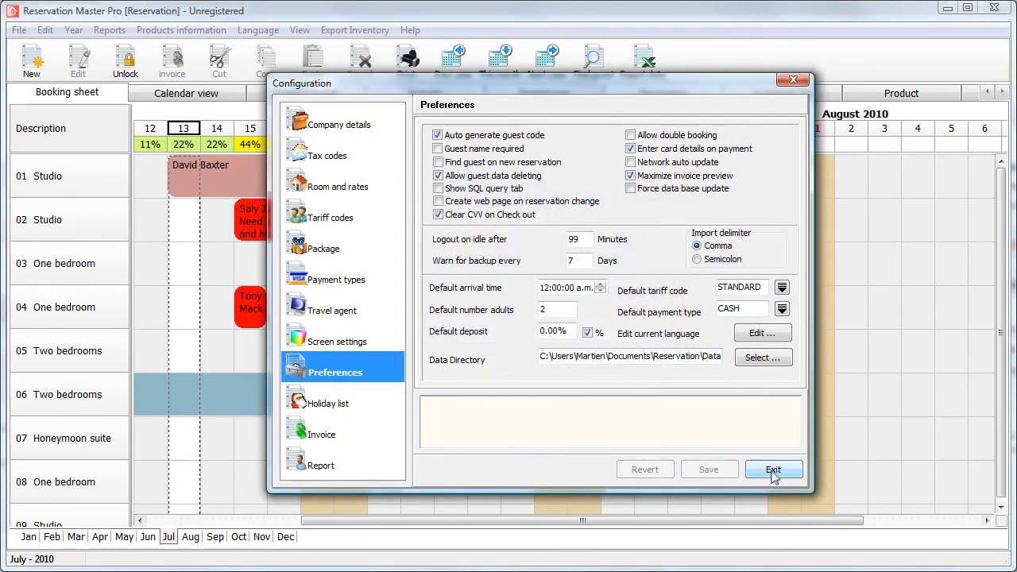
- Assign the 10% DISCOUNT tariff code to room 01 and exit Configuration
left_click(343, 186)
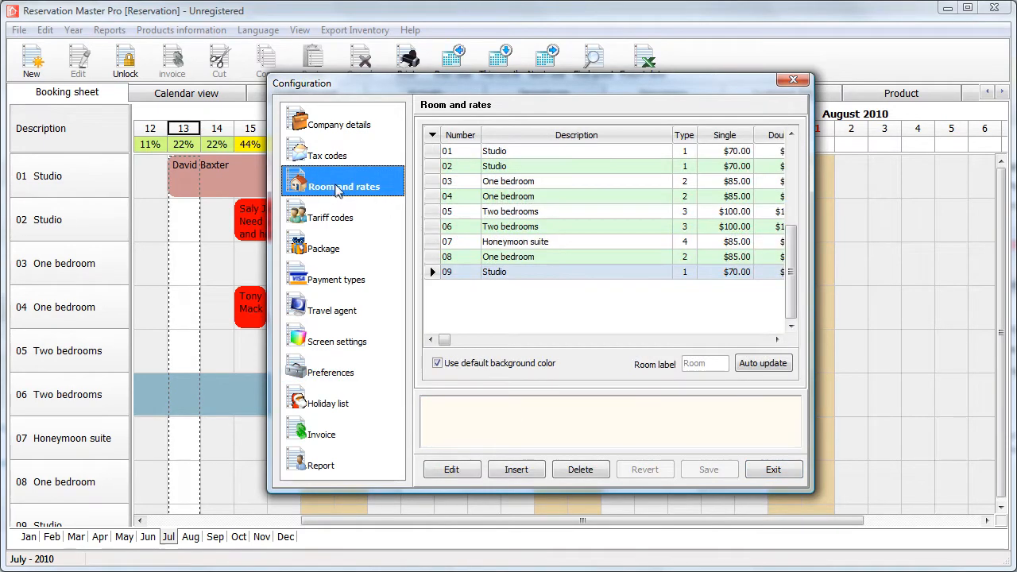
scroll("right", 3)
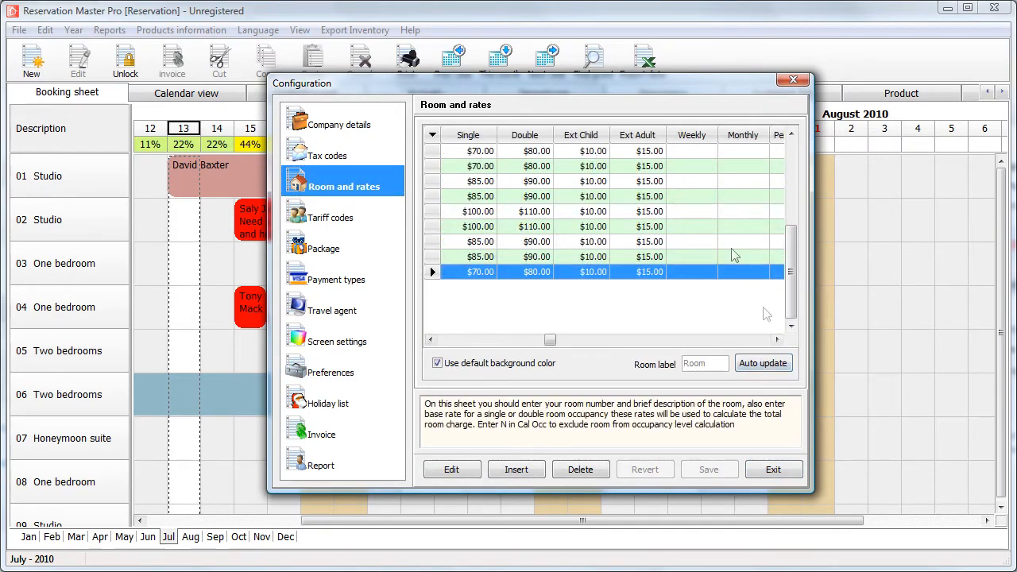
scroll("right", 3)
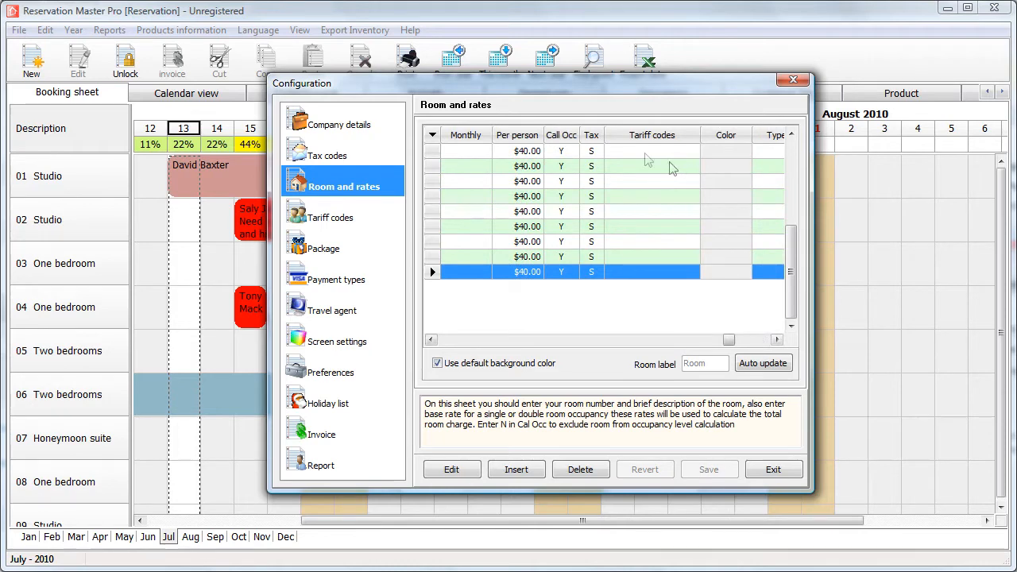
scroll("right", 3)
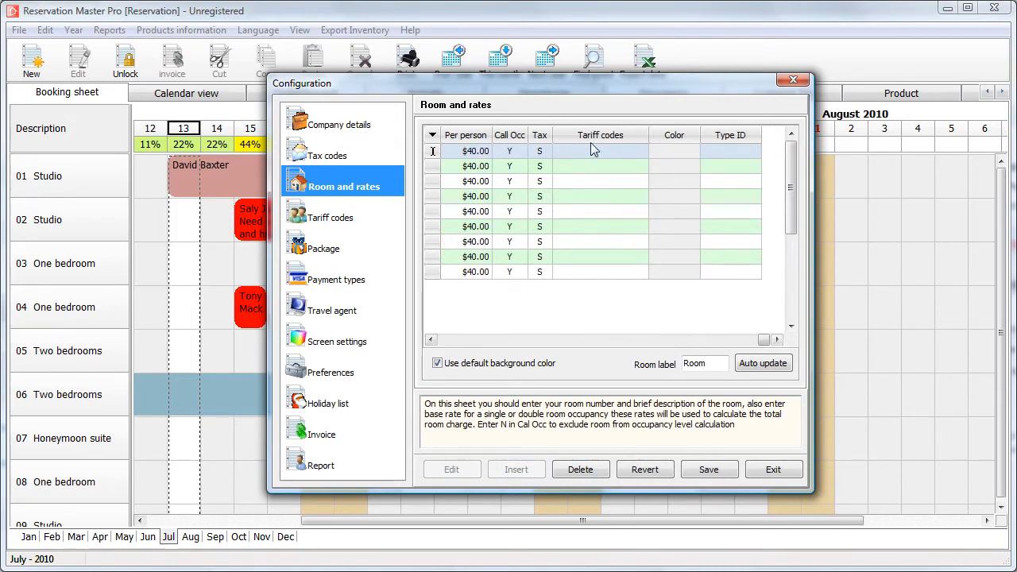
left_click(640, 151)
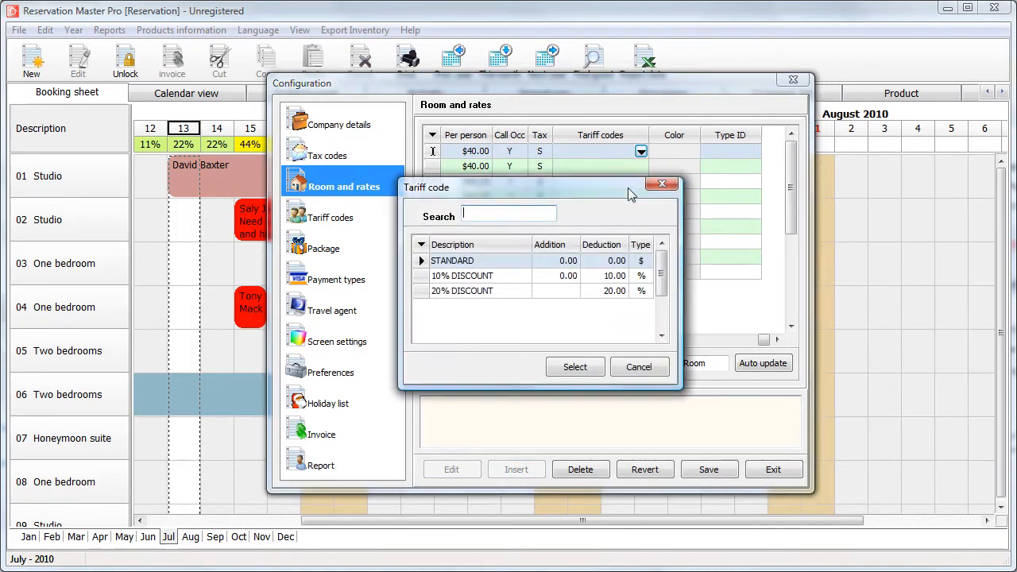
left_click(462, 275)
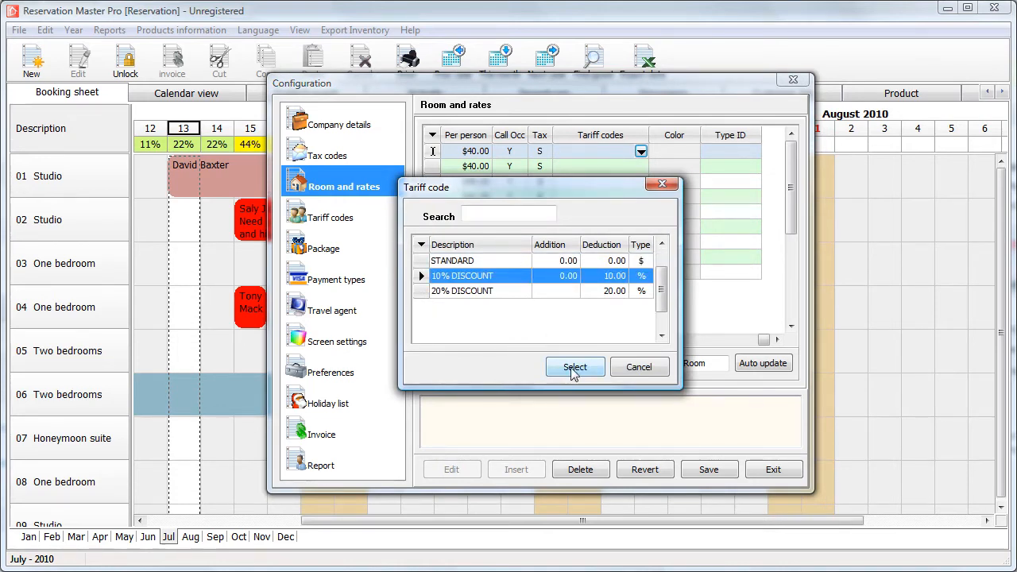
left_click(574, 366)
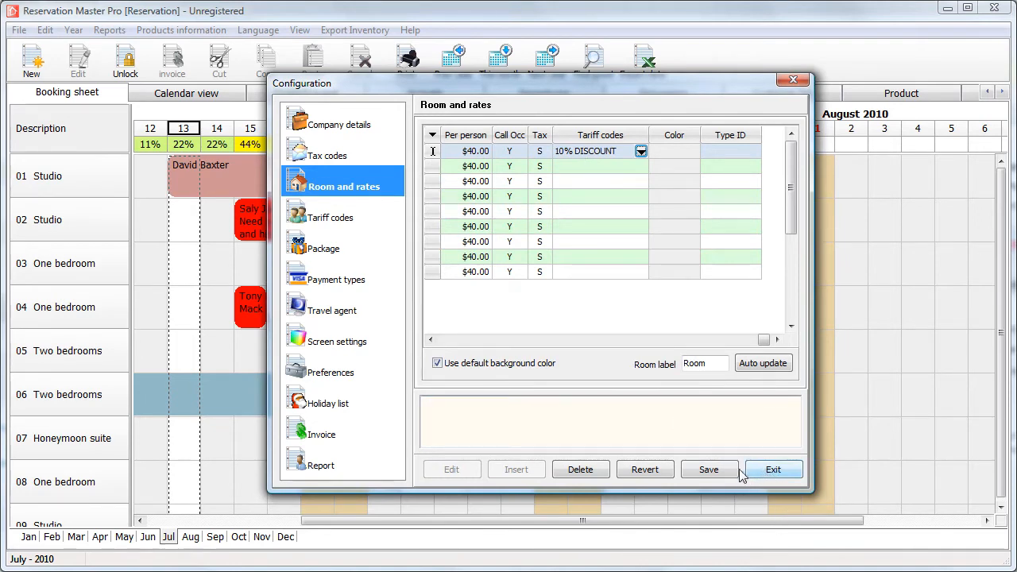
left_click(773, 469)
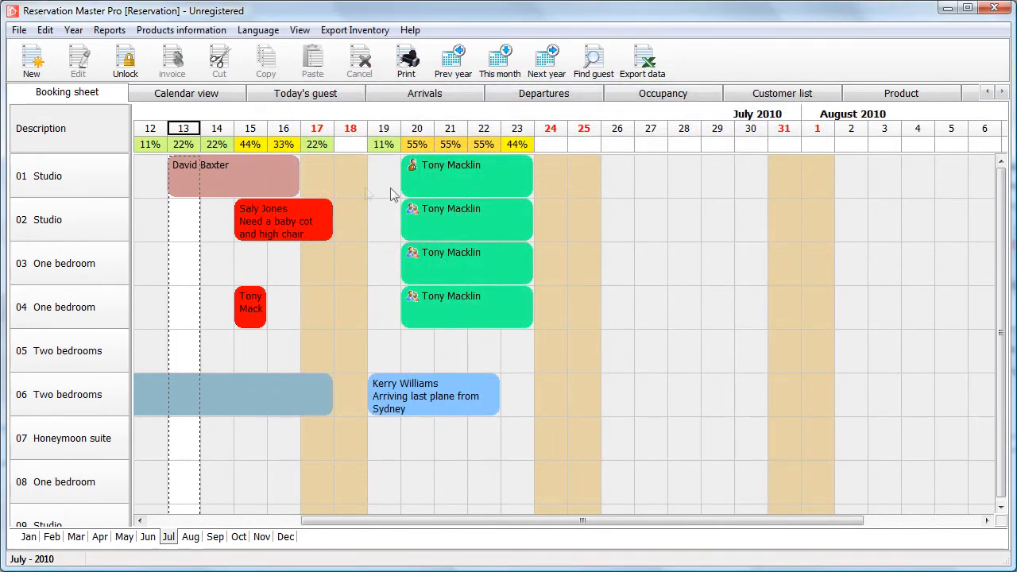
- Abandon a trial room 02 reservation, then open a room 02 group reservation for 25–29 July
right_click(368, 195)
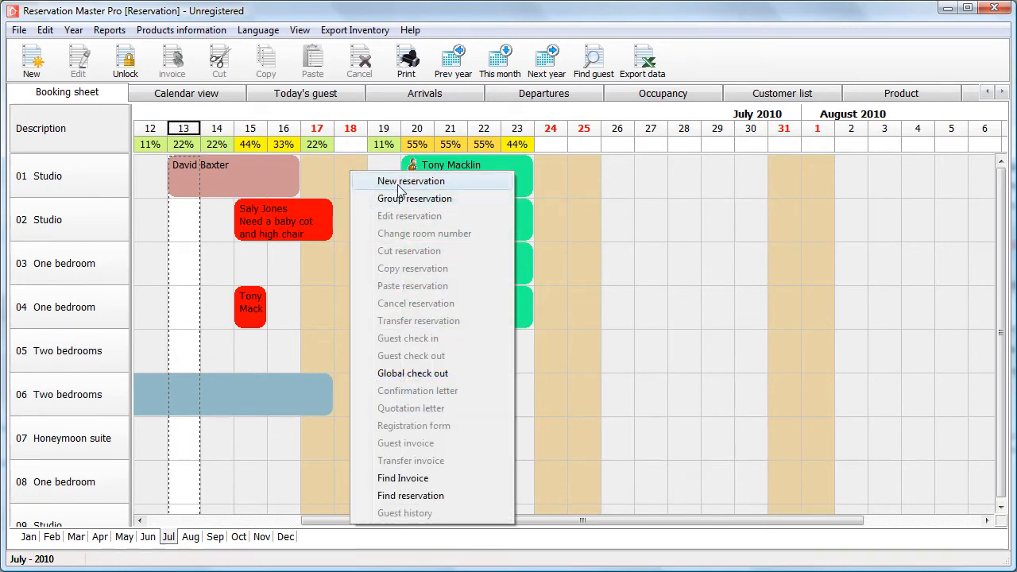
left_click(412, 181)
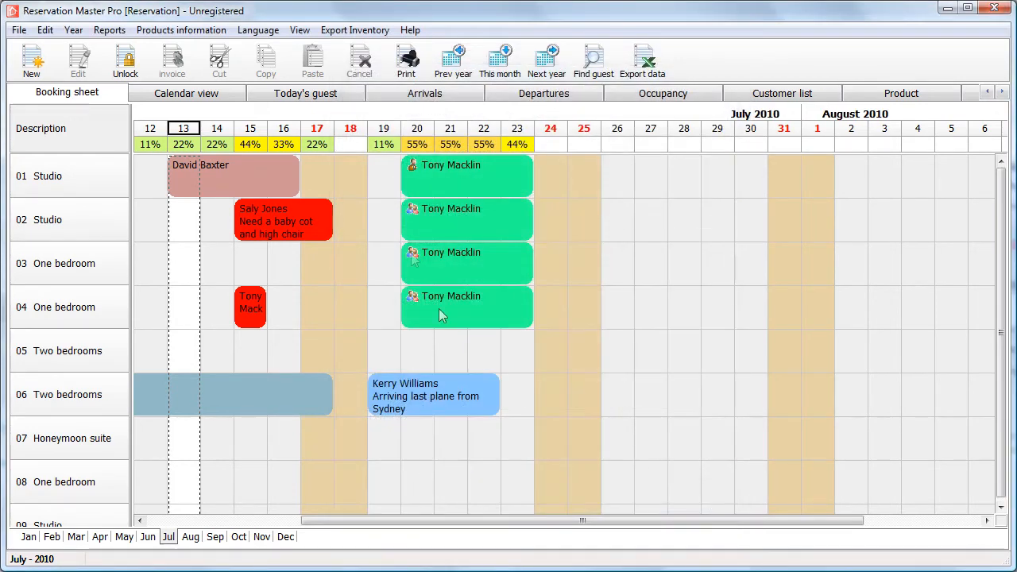
right_click(442, 316)
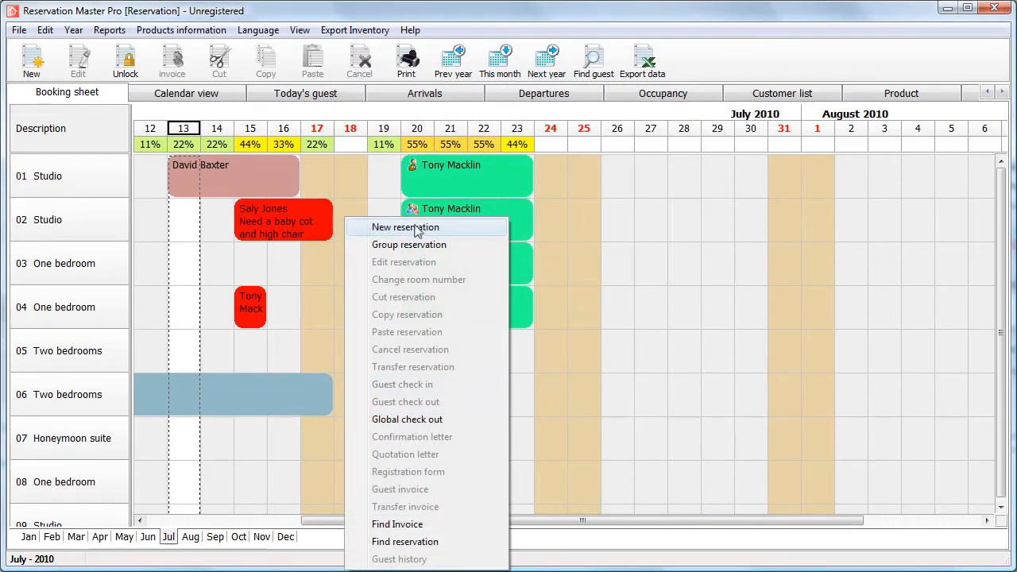
left_click(405, 228)
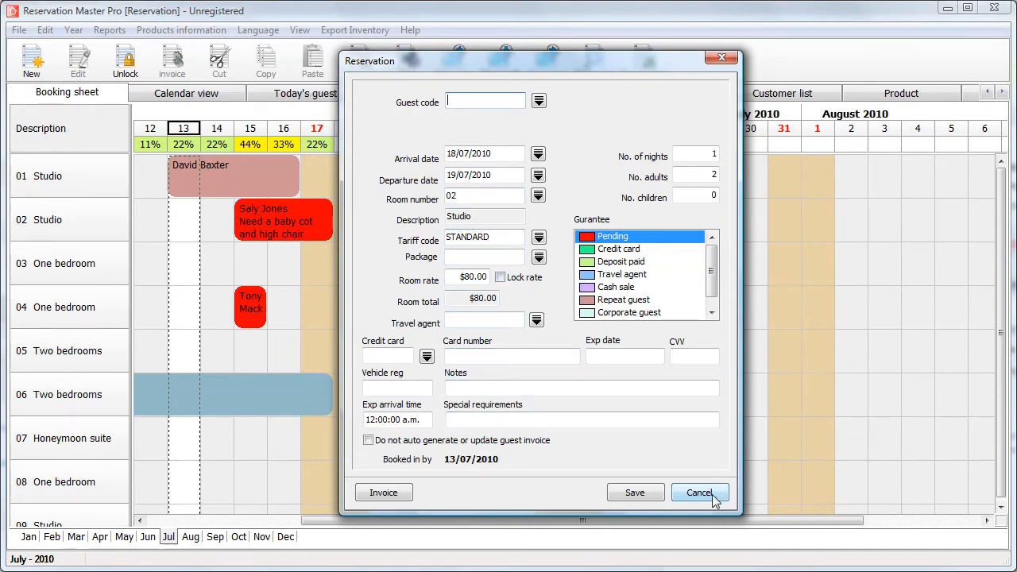
left_click(700, 493)
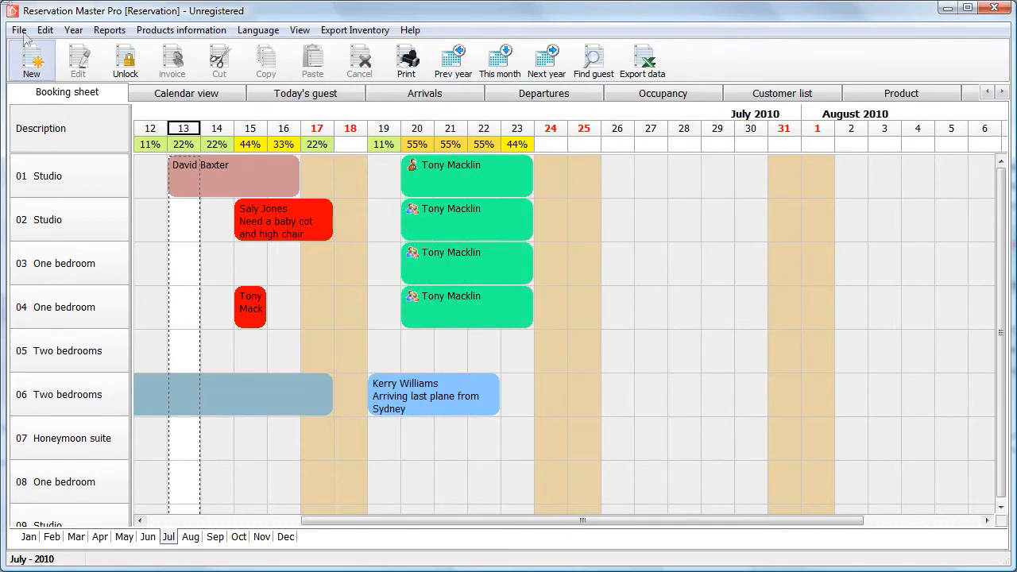
left_click(44, 30)
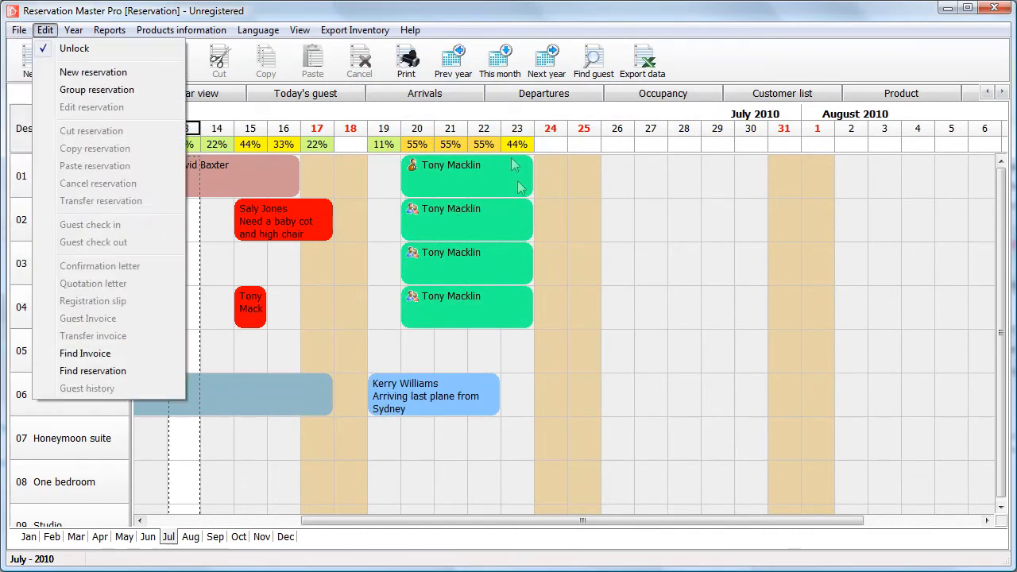
mouse_move(568, 195)
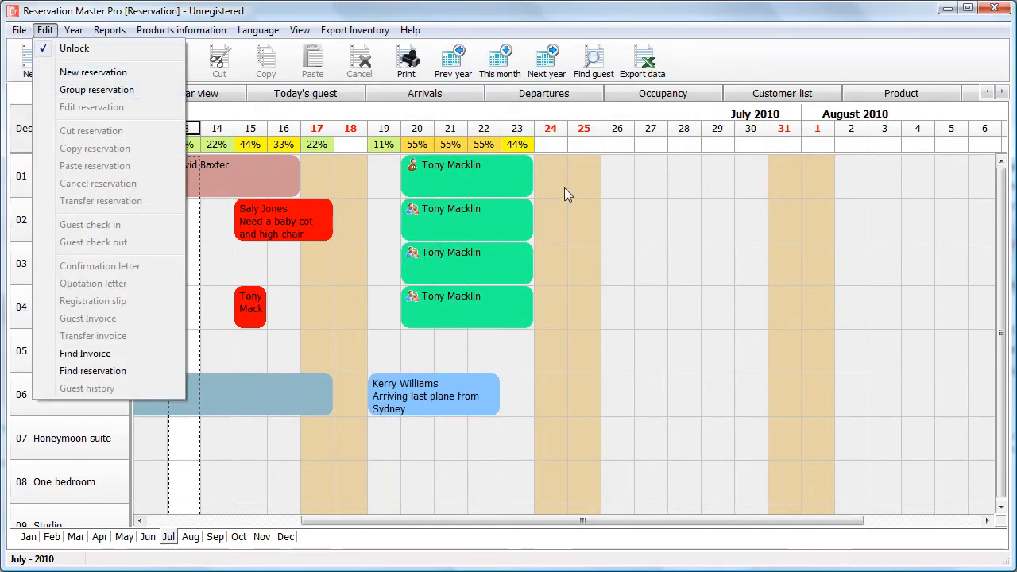
mouse_move(599, 224)
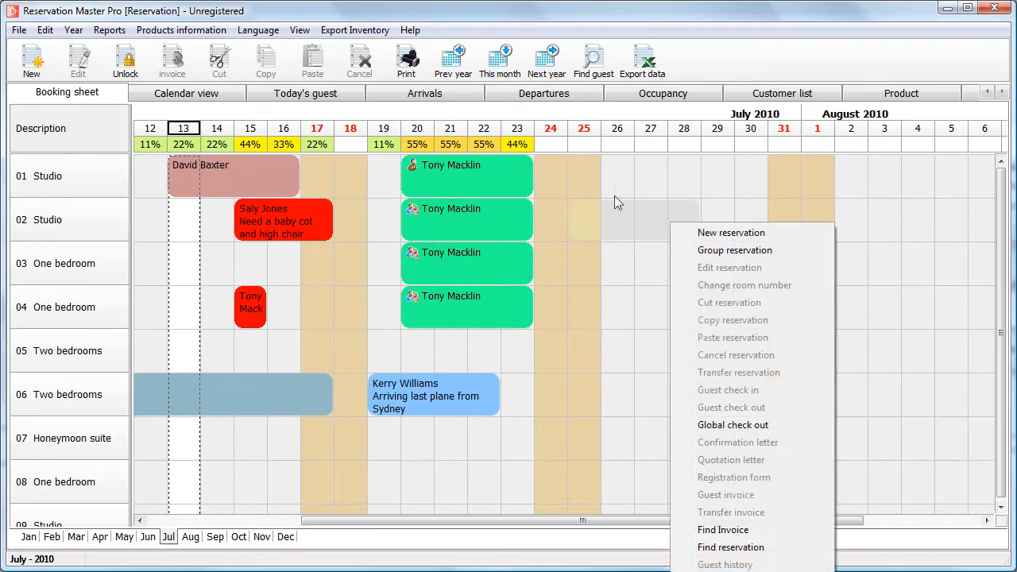
left_click(734, 249)
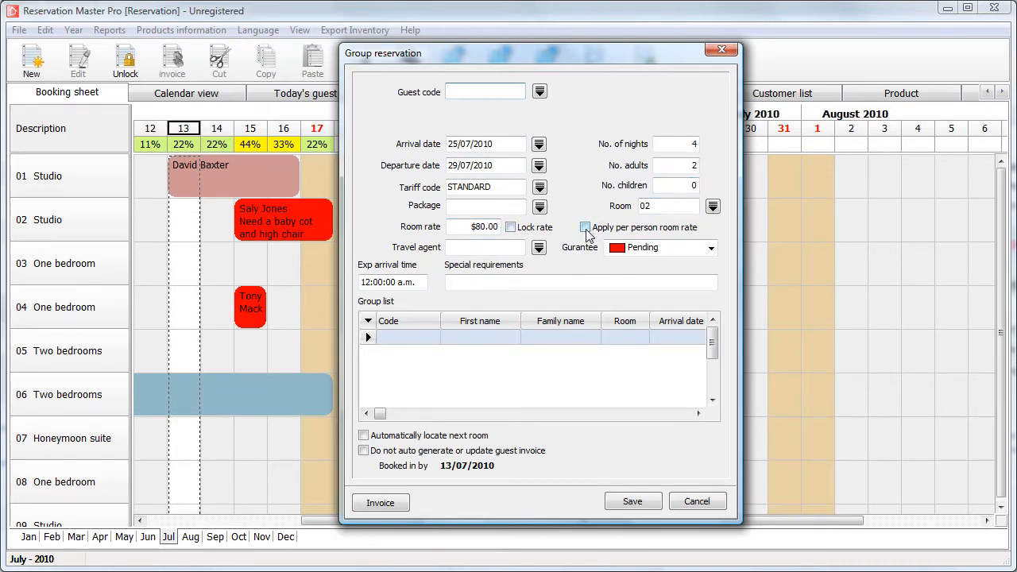
- Charge per person for 6 adults, depart 26 July, and create new guest WKERRY
left_click(585, 228)
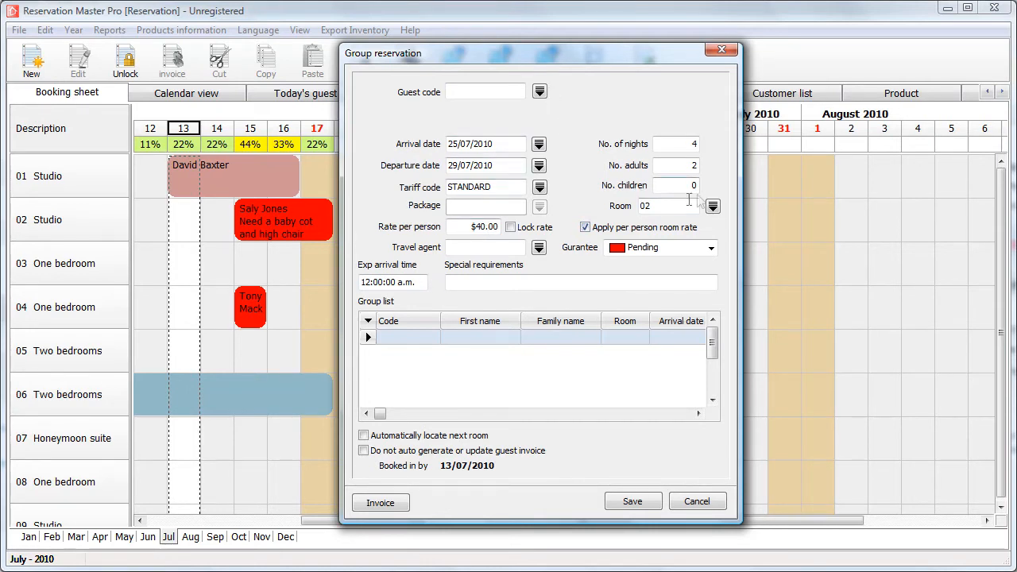
mouse_move(552, 251)
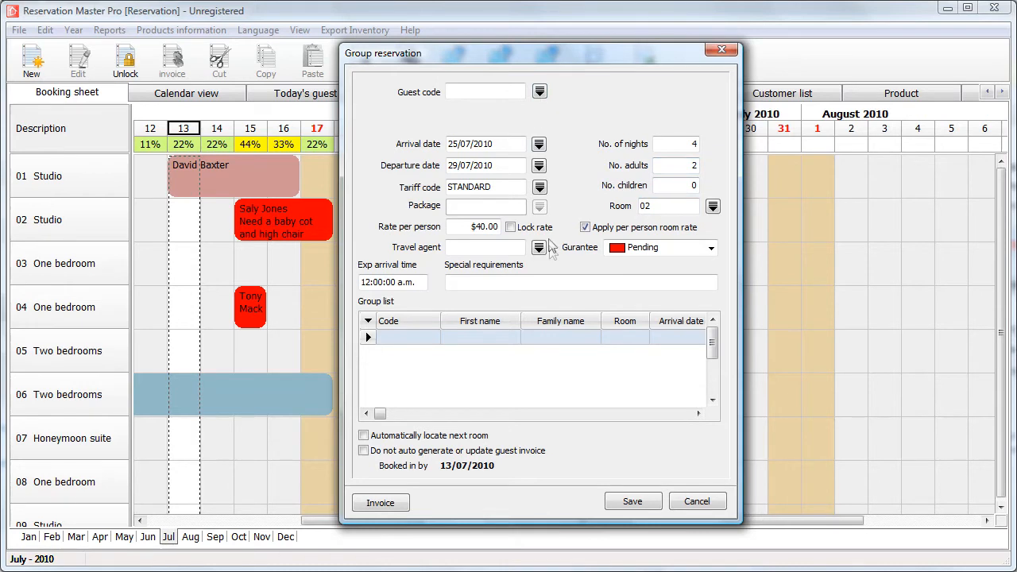
left_click(676, 165)
type("6")
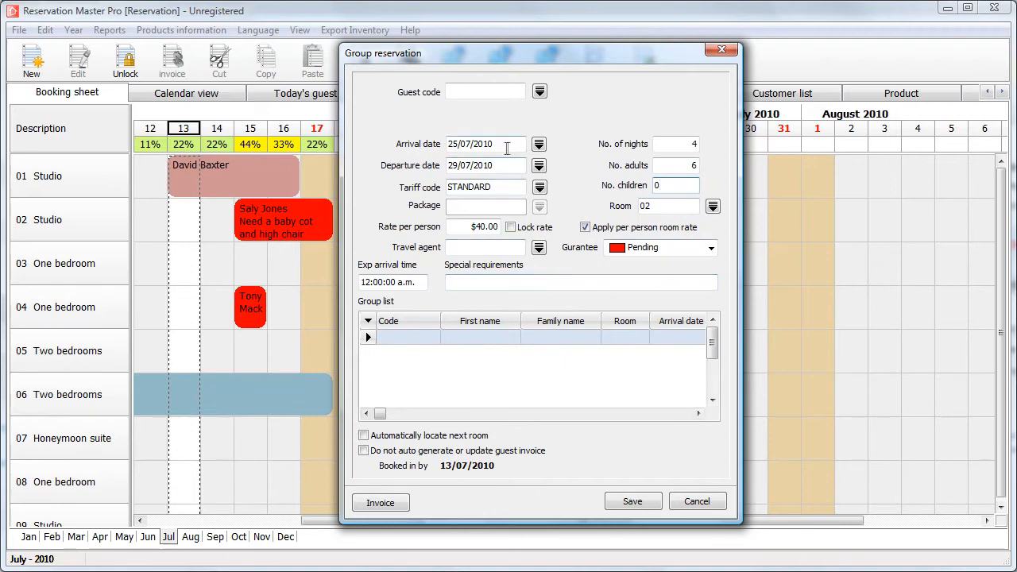
left_click(538, 165)
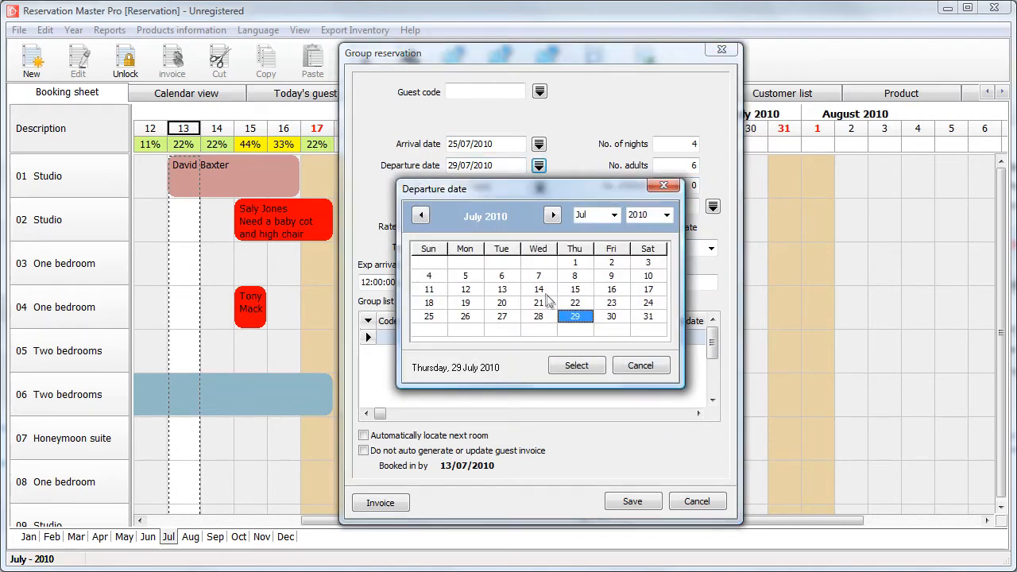
mouse_move(427, 327)
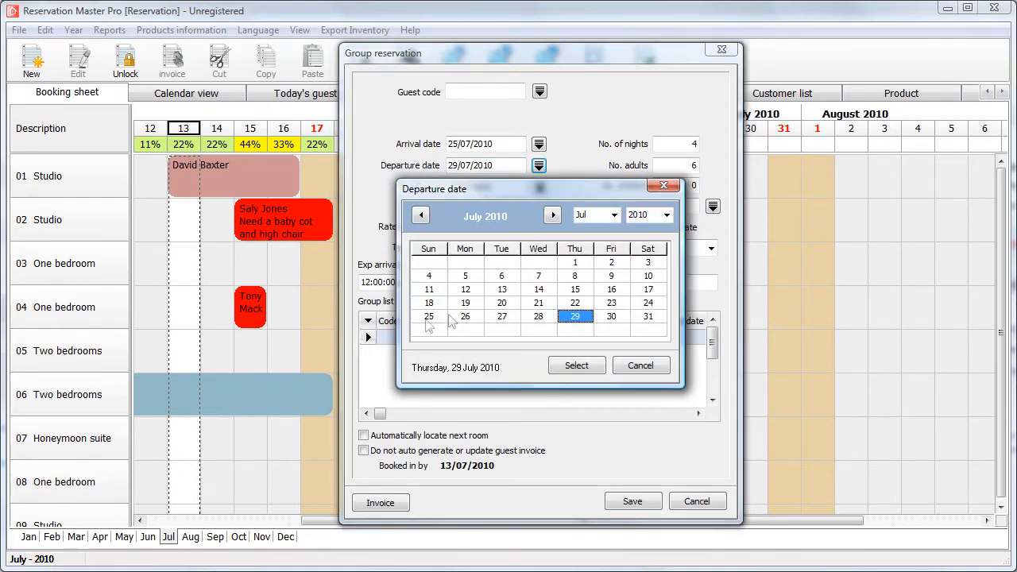
left_click(465, 316)
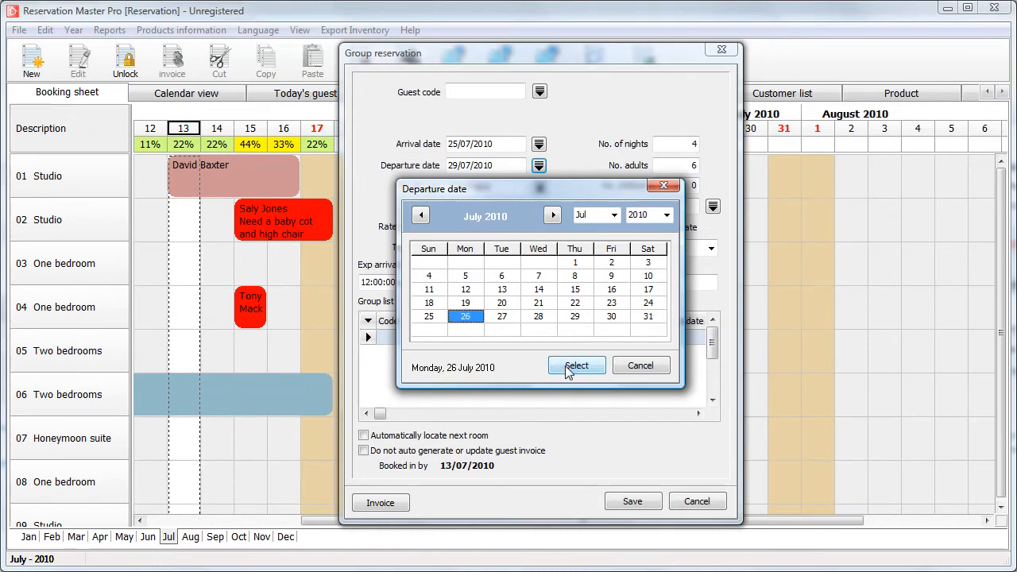
left_click(577, 366)
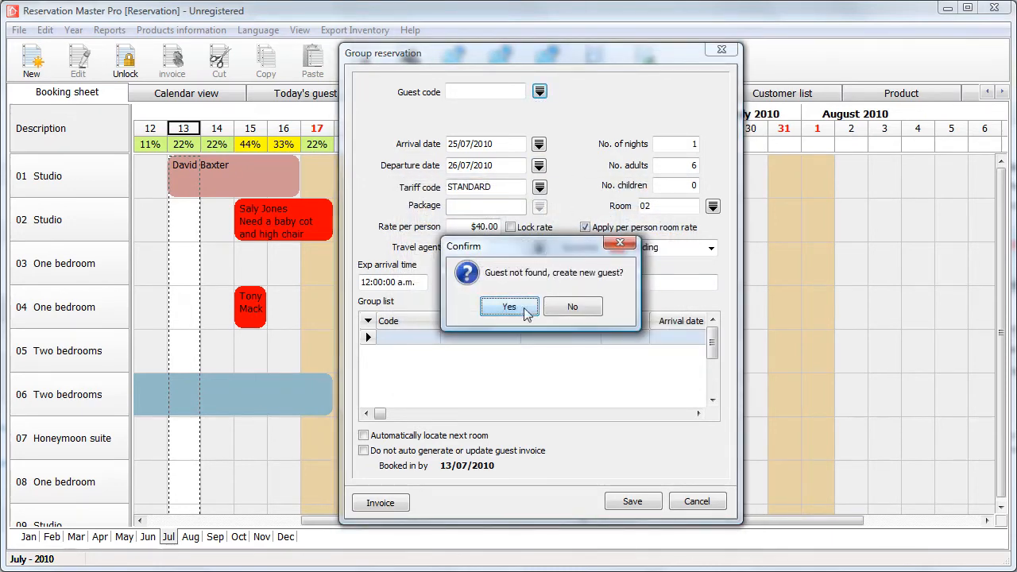
left_click(572, 306)
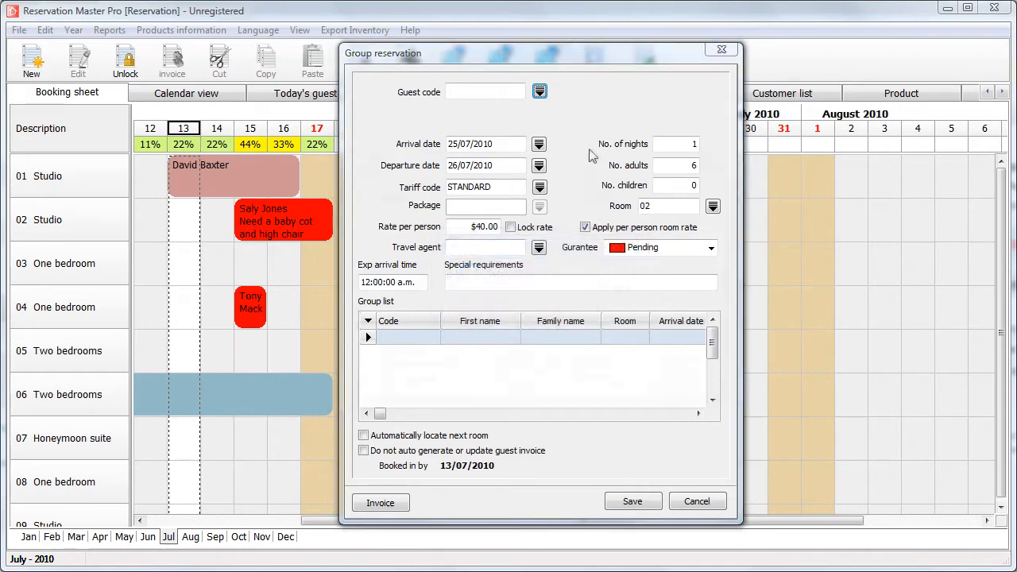
type("WKERRY")
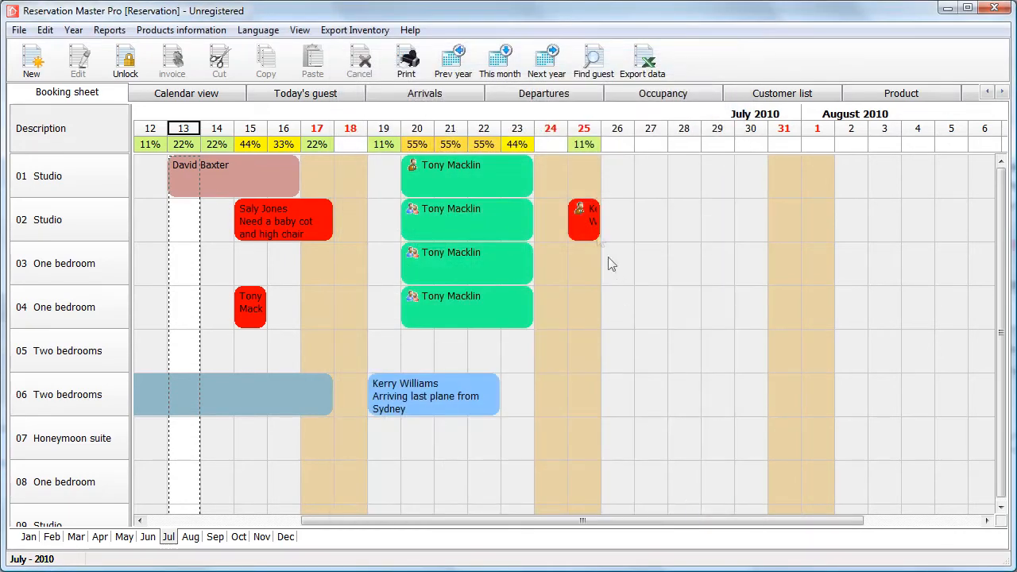
right_click(584, 219)
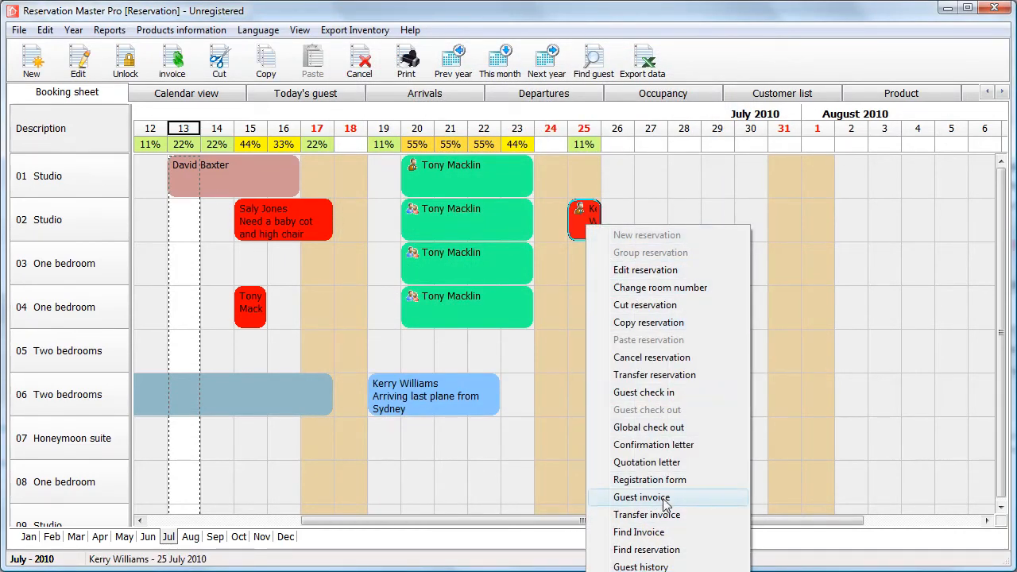
left_click(642, 497)
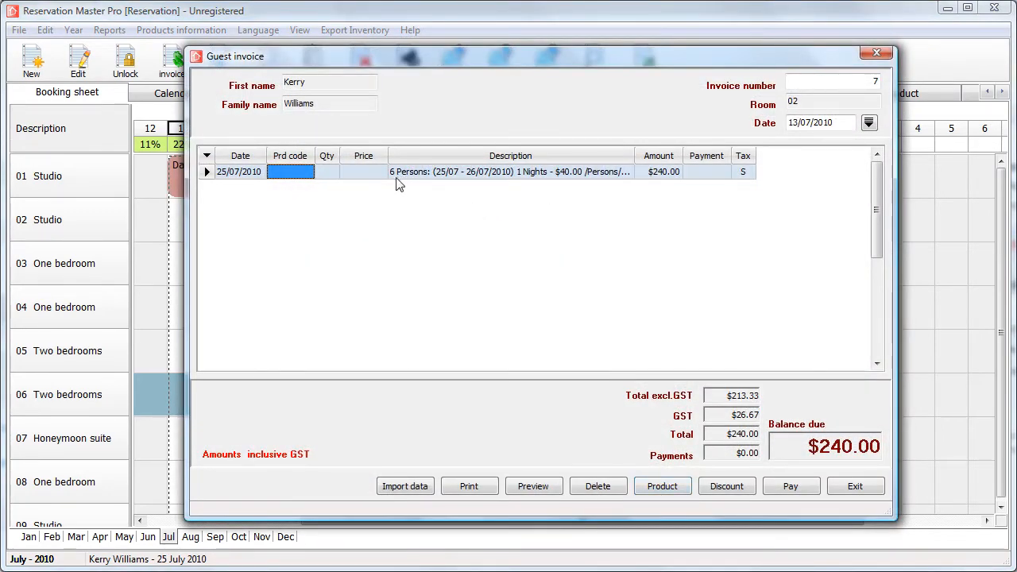
mouse_move(674, 185)
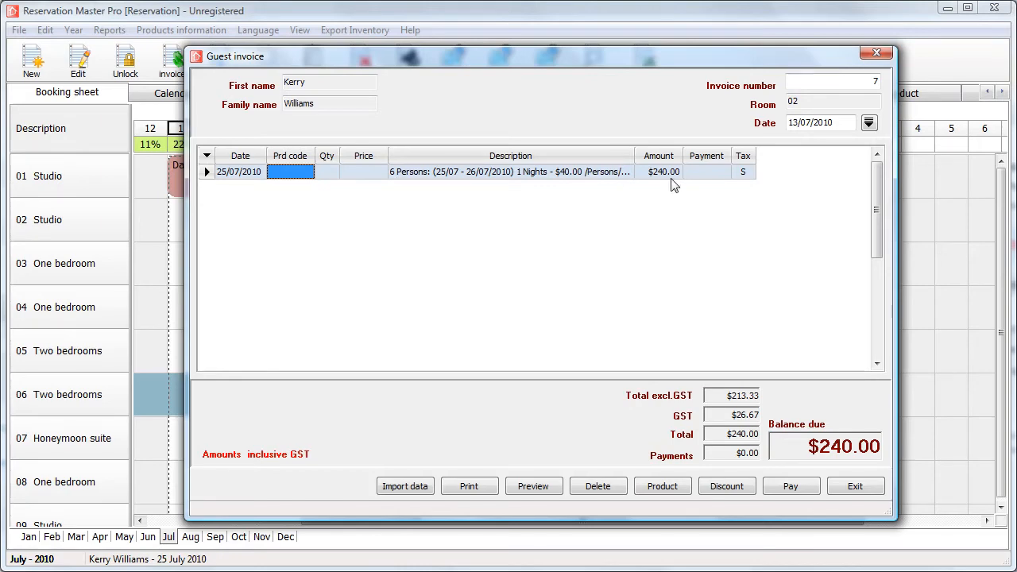
mouse_move(841, 501)
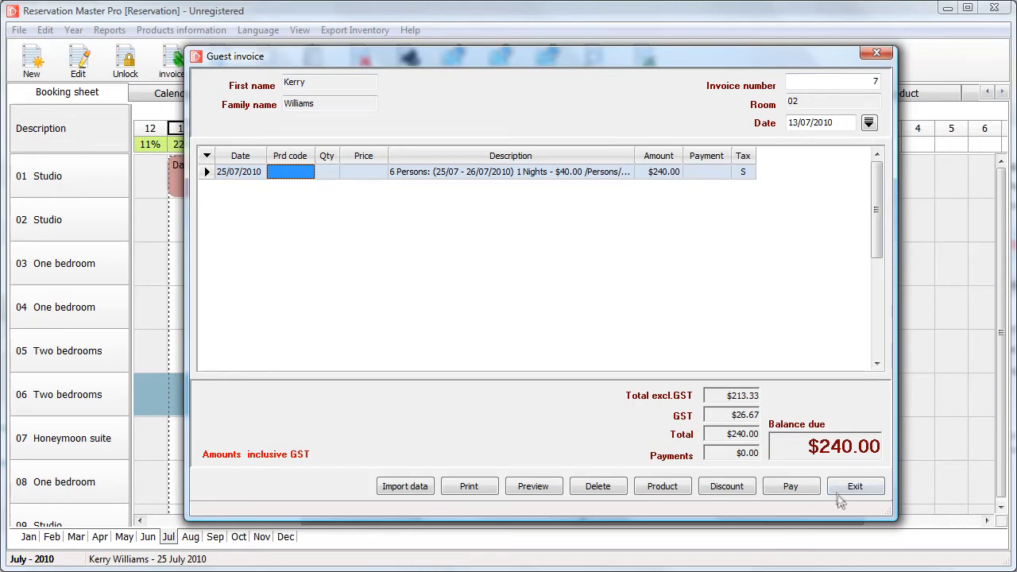
left_click(855, 485)
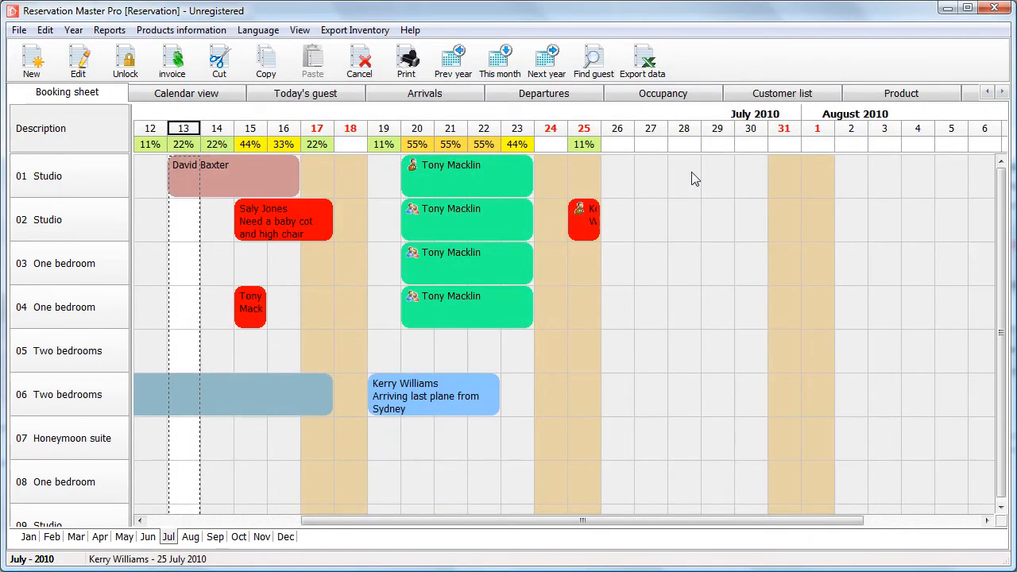
mouse_move(20, 40)
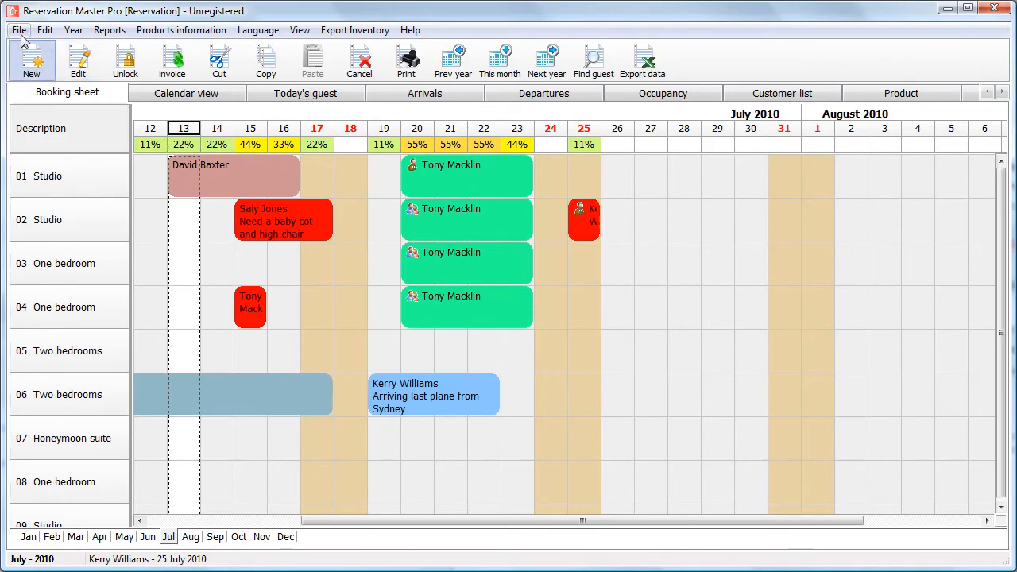
- Open the program Configuration and show its Package sheet
left_click(19, 30)
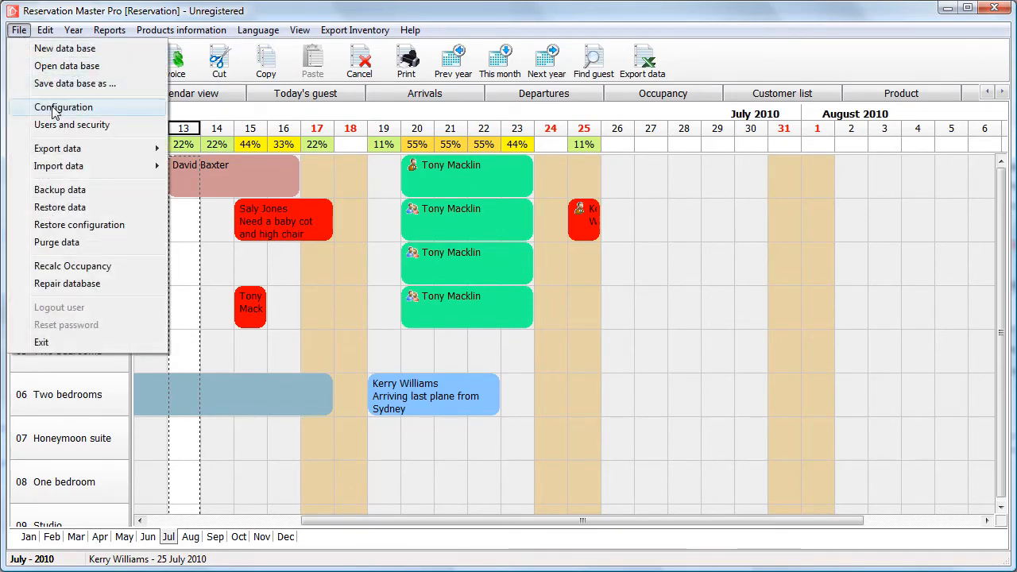
left_click(62, 107)
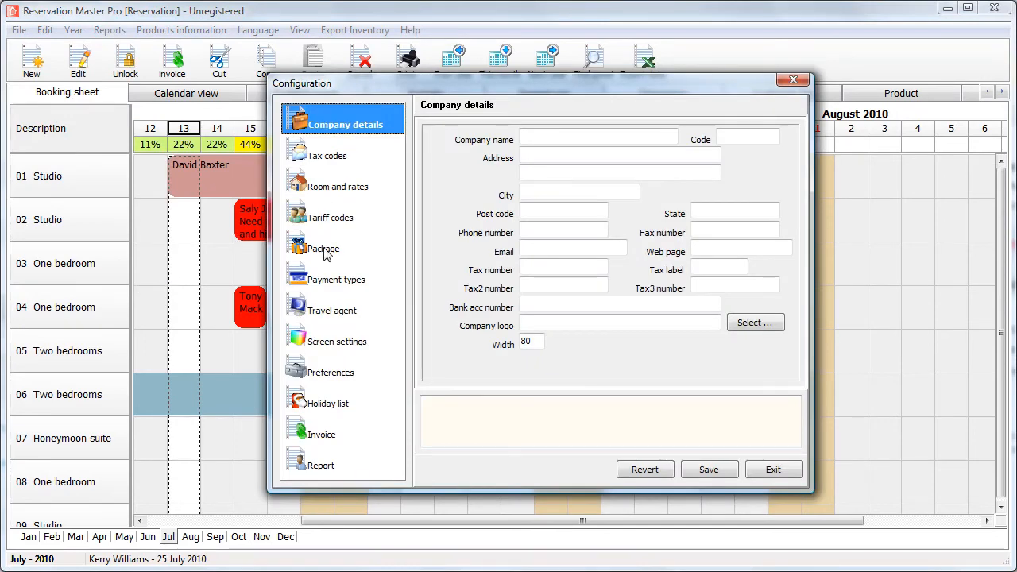
left_click(326, 249)
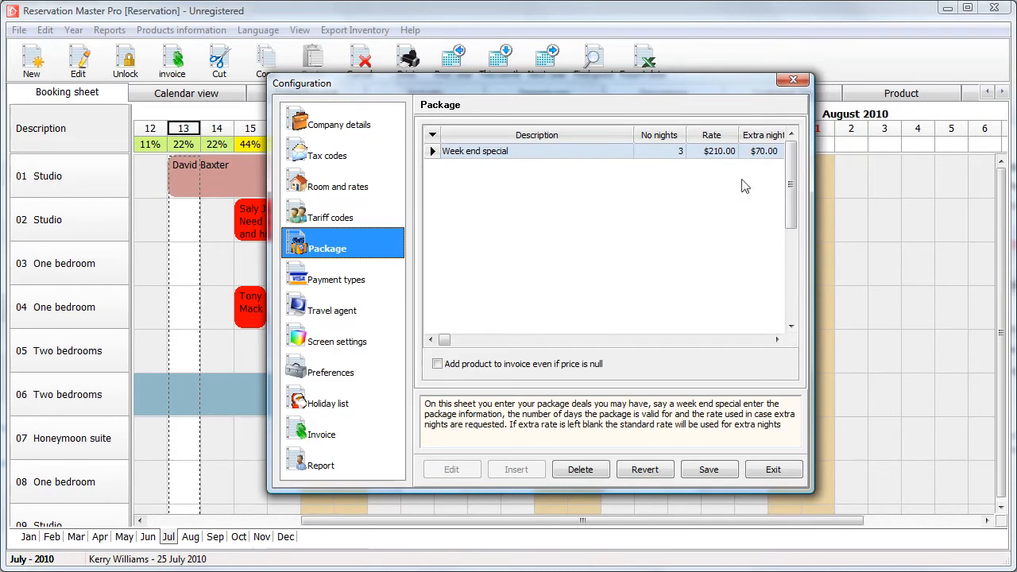
- Review the Week end special row's columns: 3 nights, $210, COKE product
left_click(537, 151)
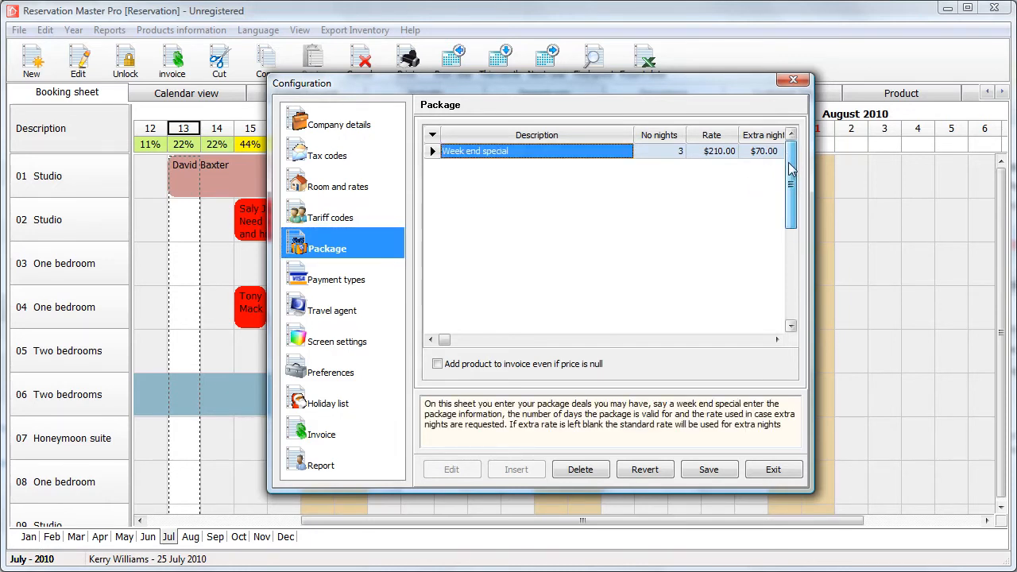
left_click(777, 340)
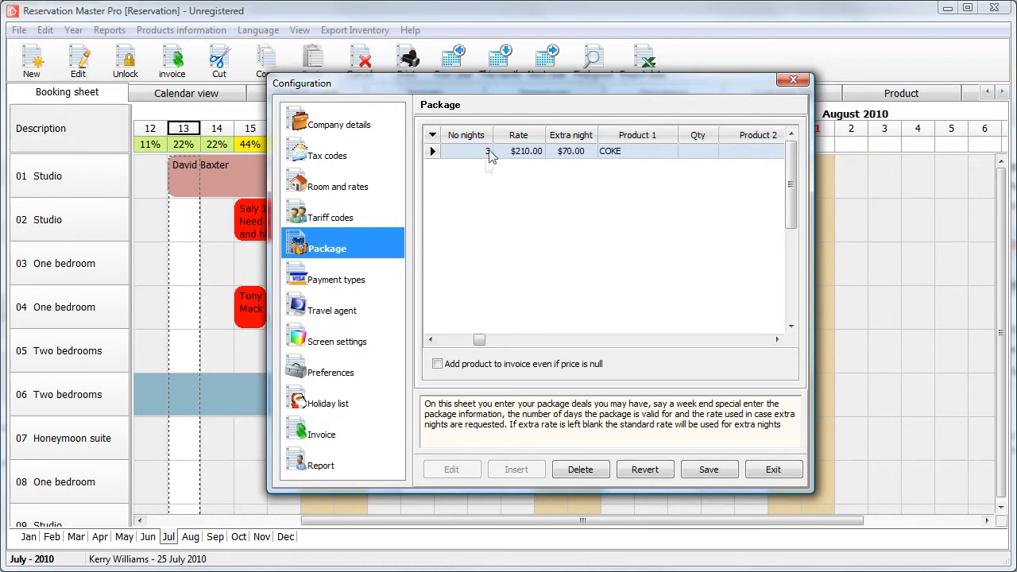
mouse_move(588, 159)
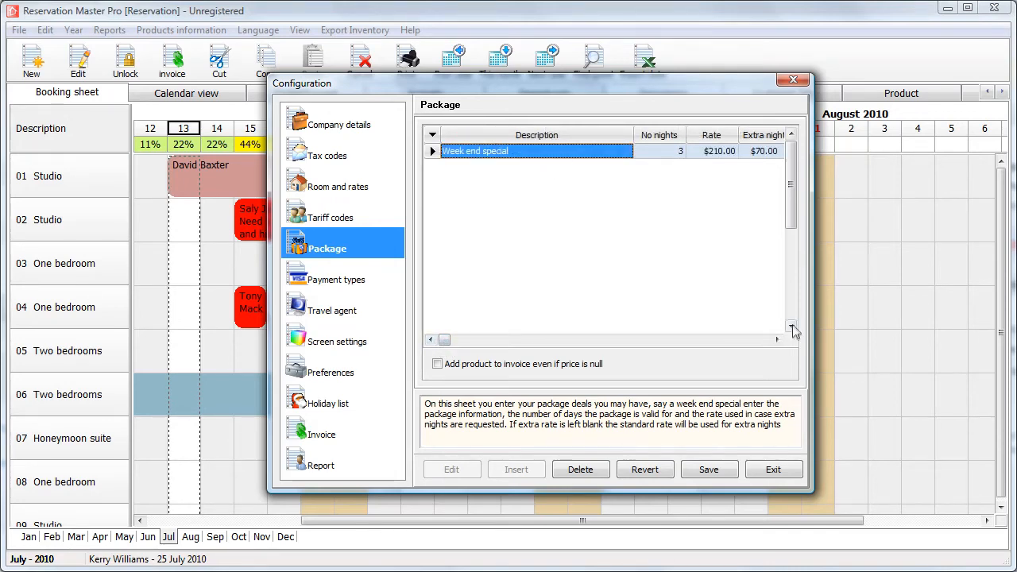
left_click(776, 339)
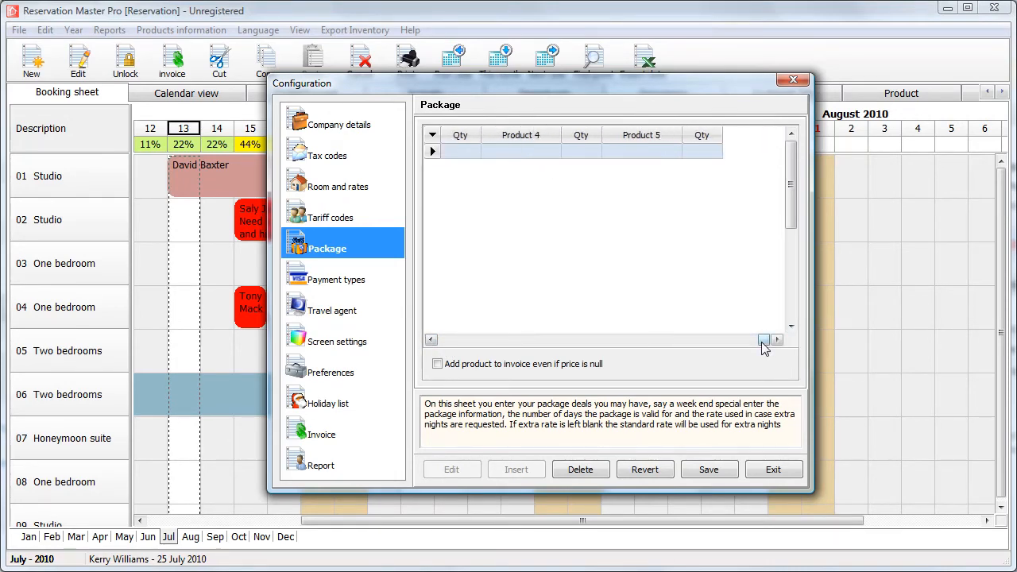
left_click(431, 339)
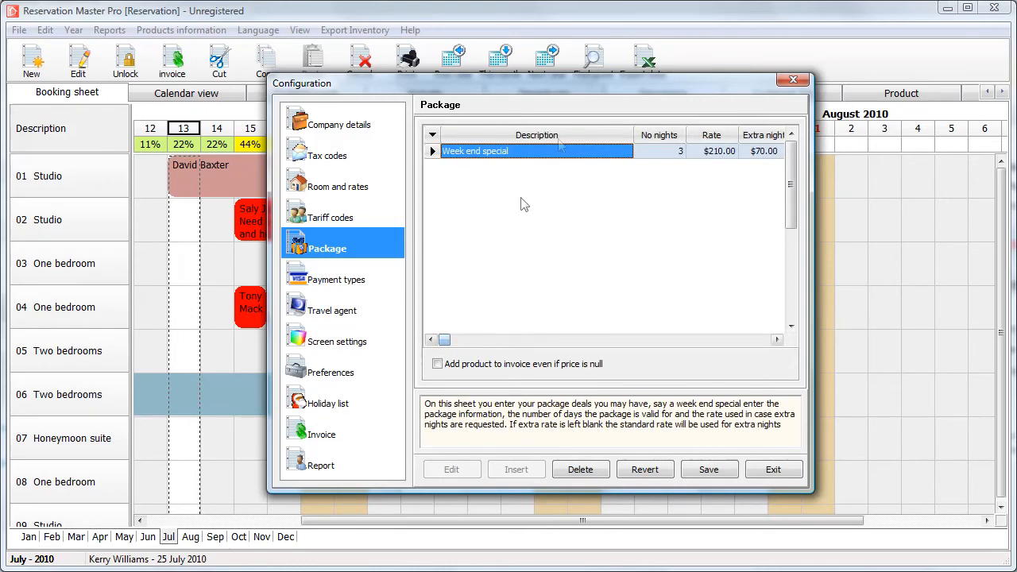
mouse_move(723, 139)
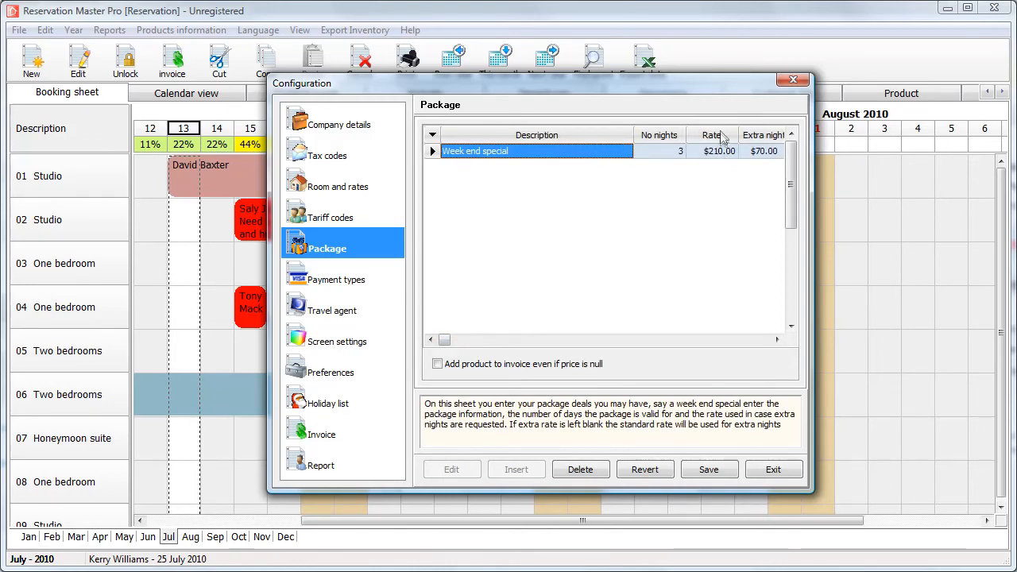
left_click(777, 340)
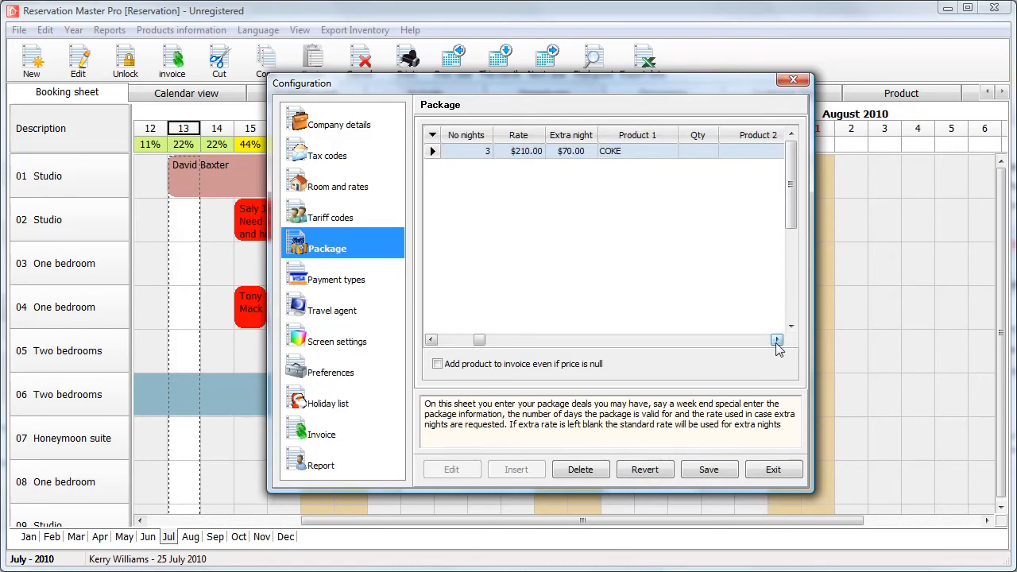
- Set Week end special Product 1 to COKE (qty 1) and extra night to $75, then save
left_click(636, 151)
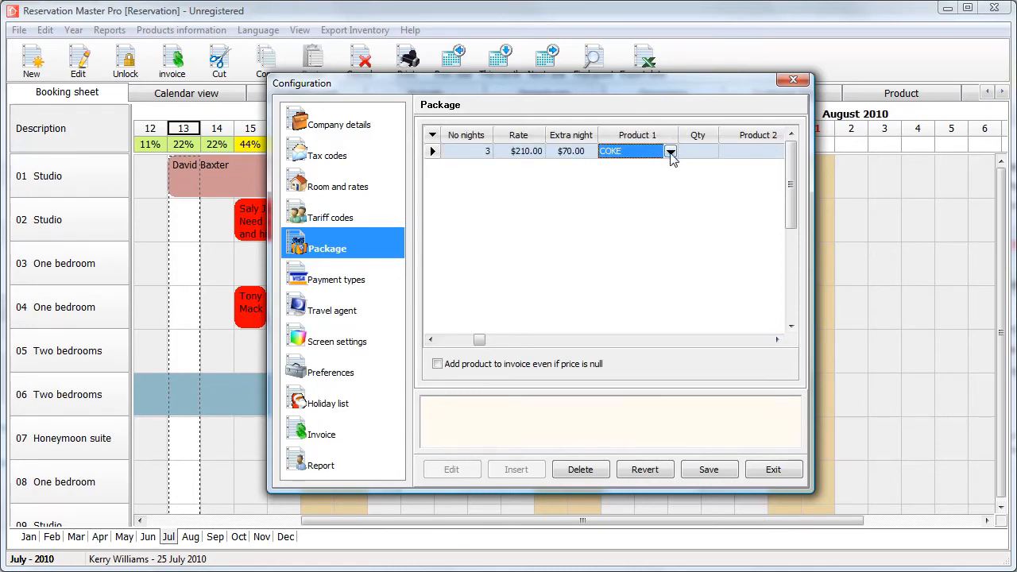
left_click(670, 152)
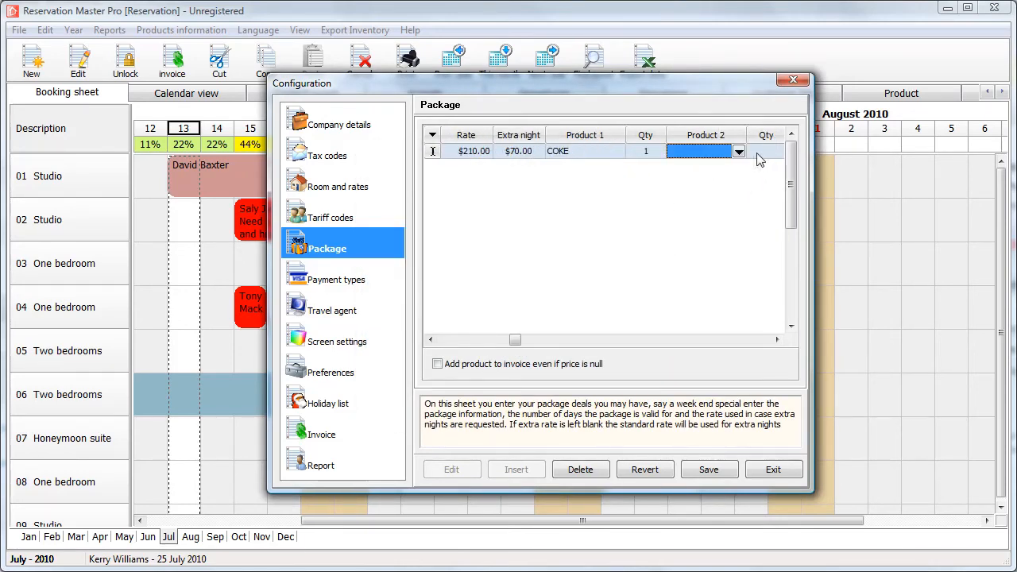
left_click(584, 151)
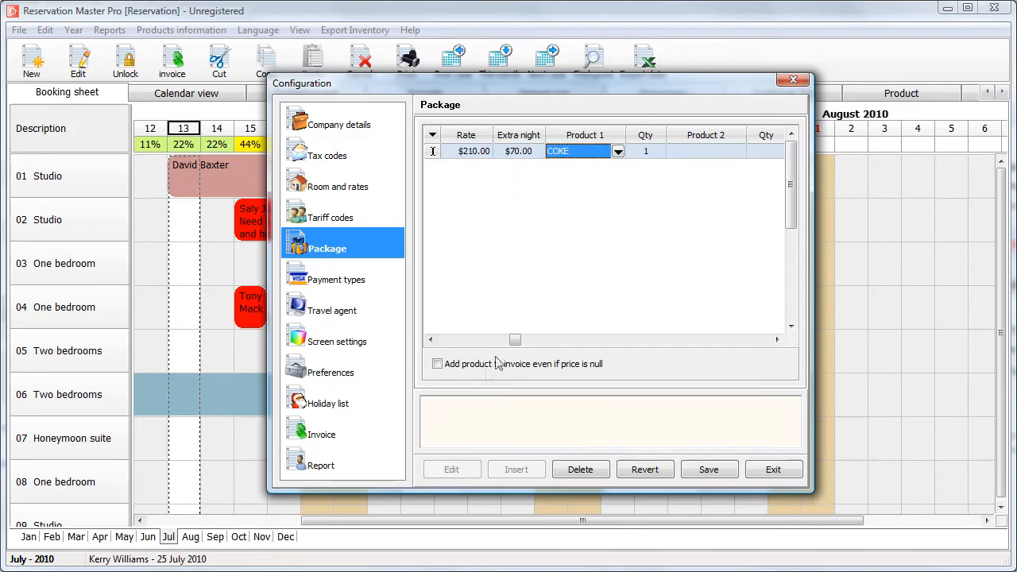
mouse_move(498, 402)
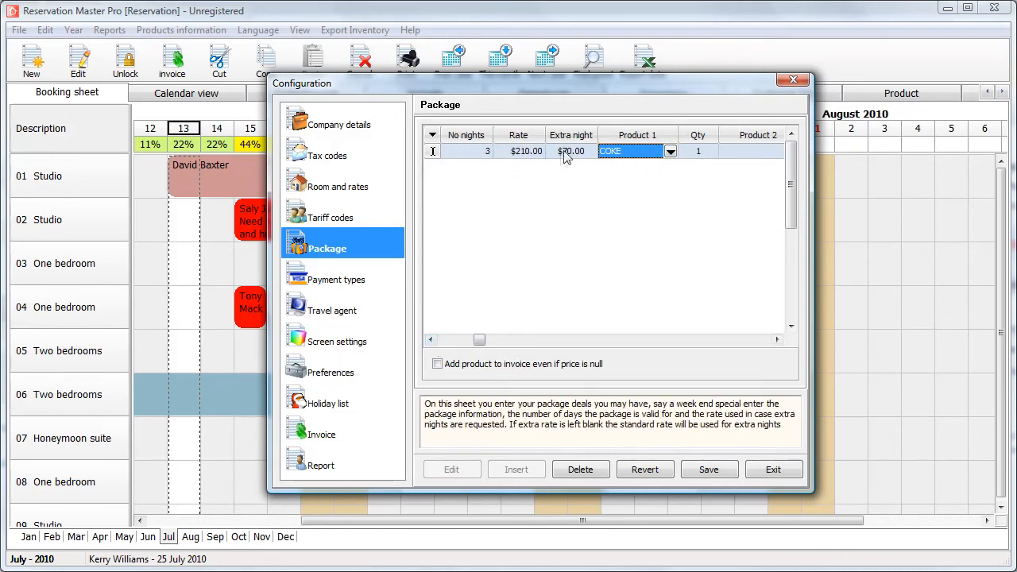
mouse_move(582, 162)
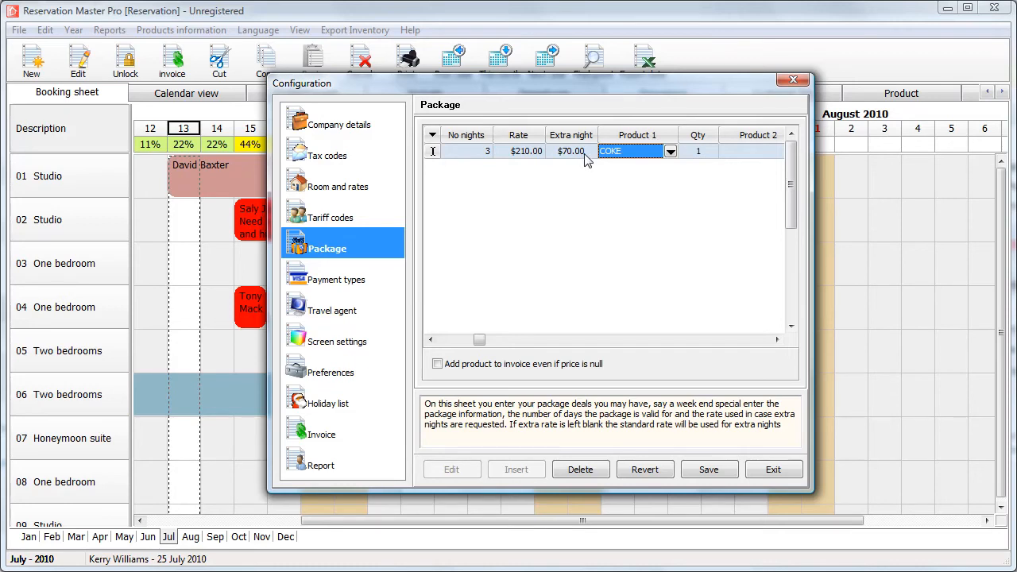
left_click(570, 151)
type("5")
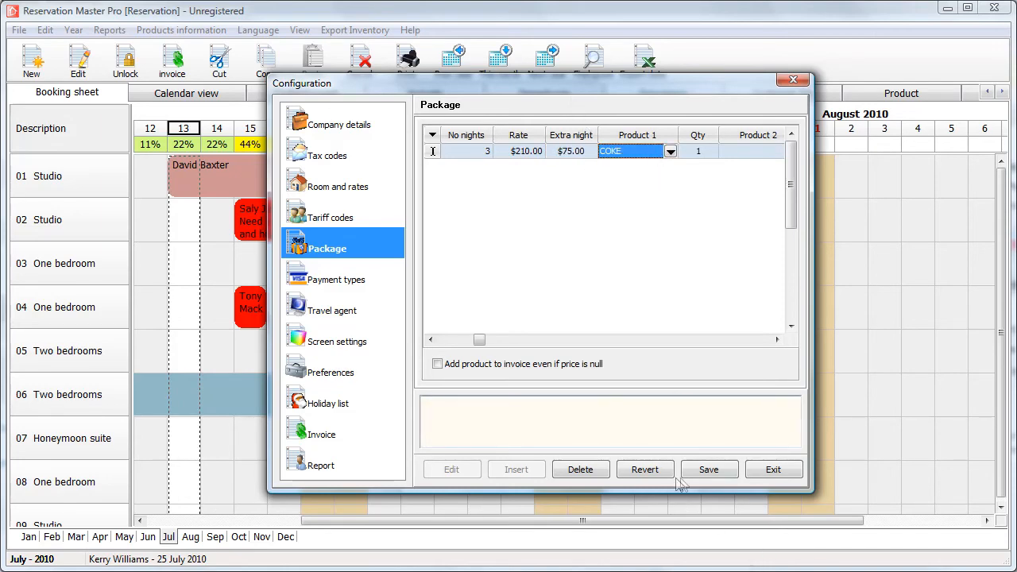
left_click(772, 469)
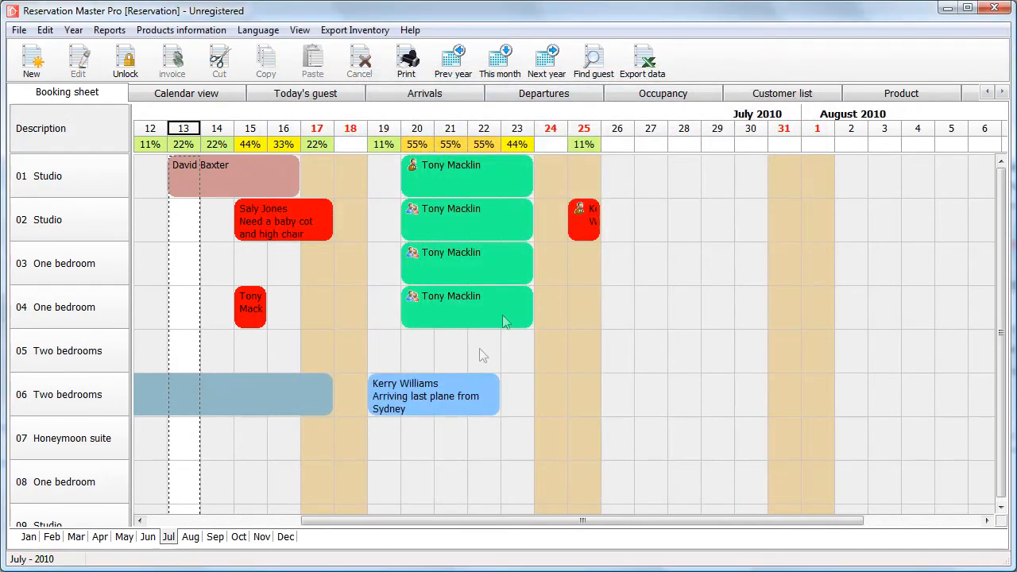
mouse_move(588, 318)
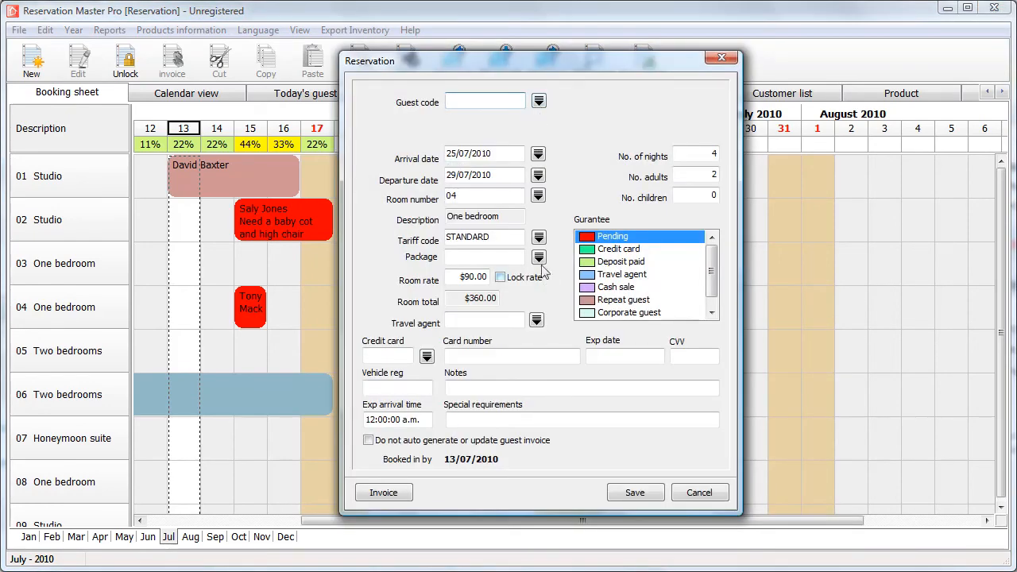
- Apply the Week end special package to the room 04 booking, 25–29 July
left_click(538, 257)
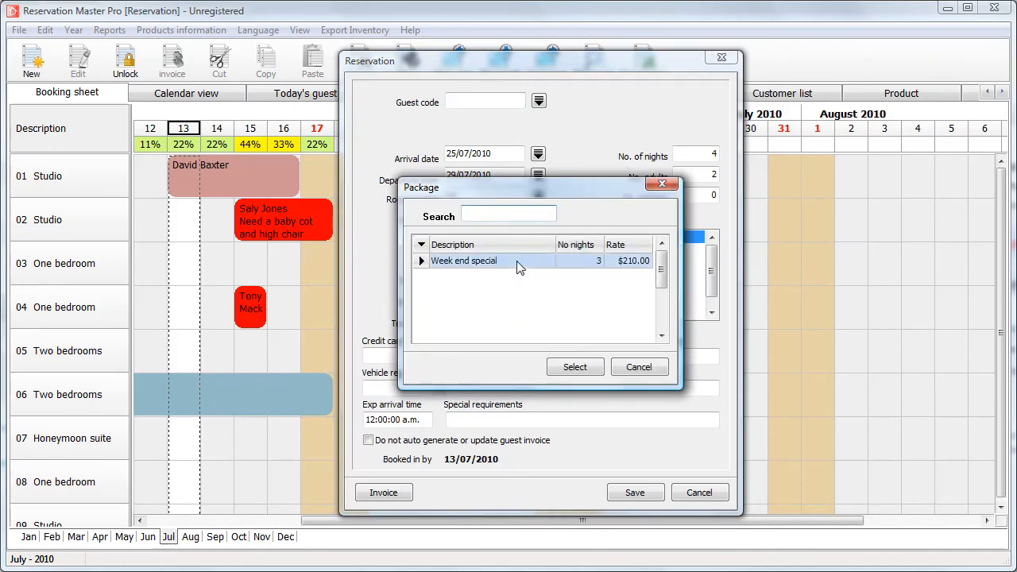
left_click(574, 366)
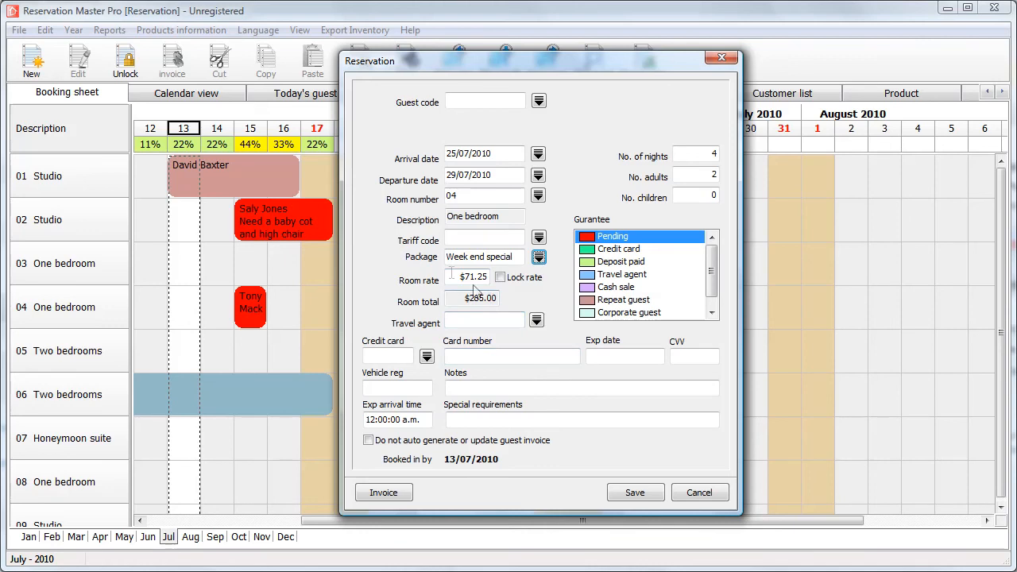
triple_click(467, 275)
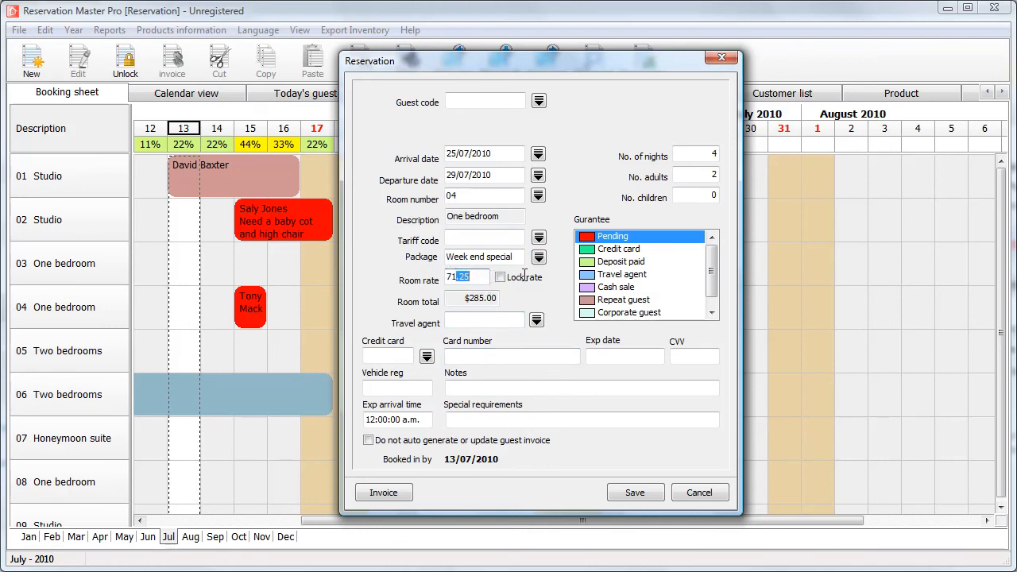
mouse_move(524, 348)
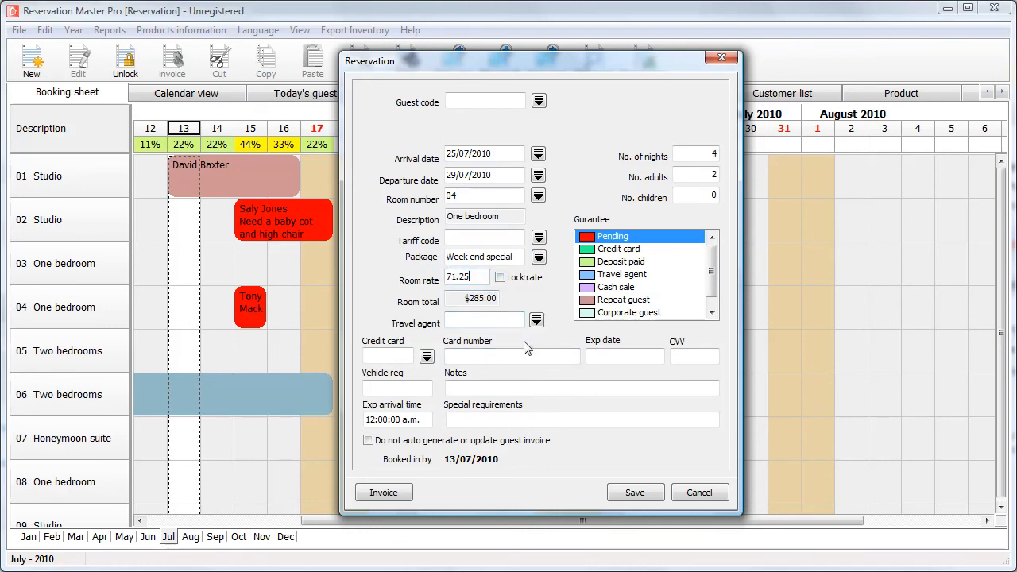
- Save the booking, dismiss the missing guest code warning, and pick the guest
left_click(635, 492)
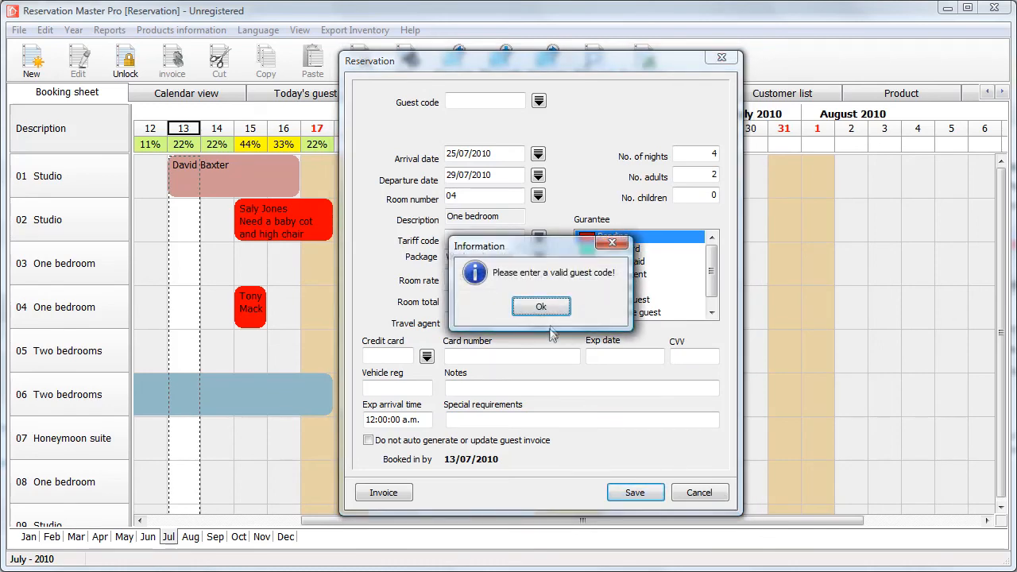
left_click(541, 307)
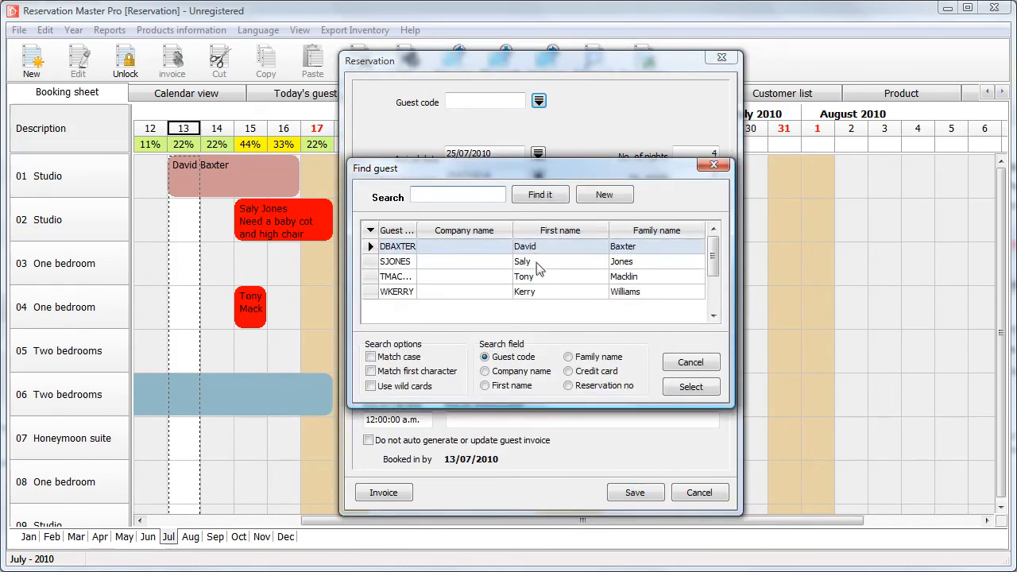
left_click(690, 362)
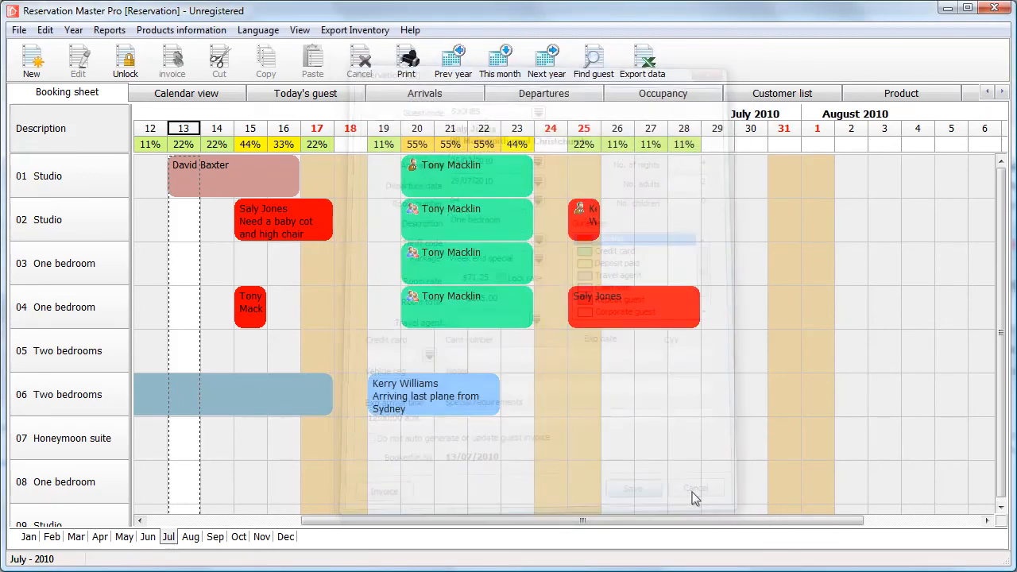
- Open the context menu on the new room 04 booking
right_click(633, 307)
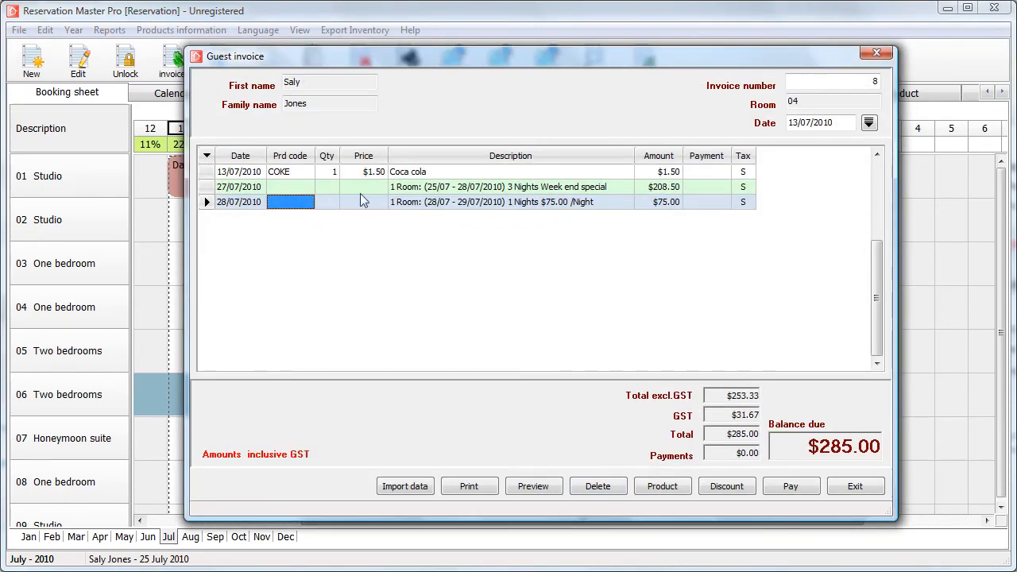
mouse_move(659, 198)
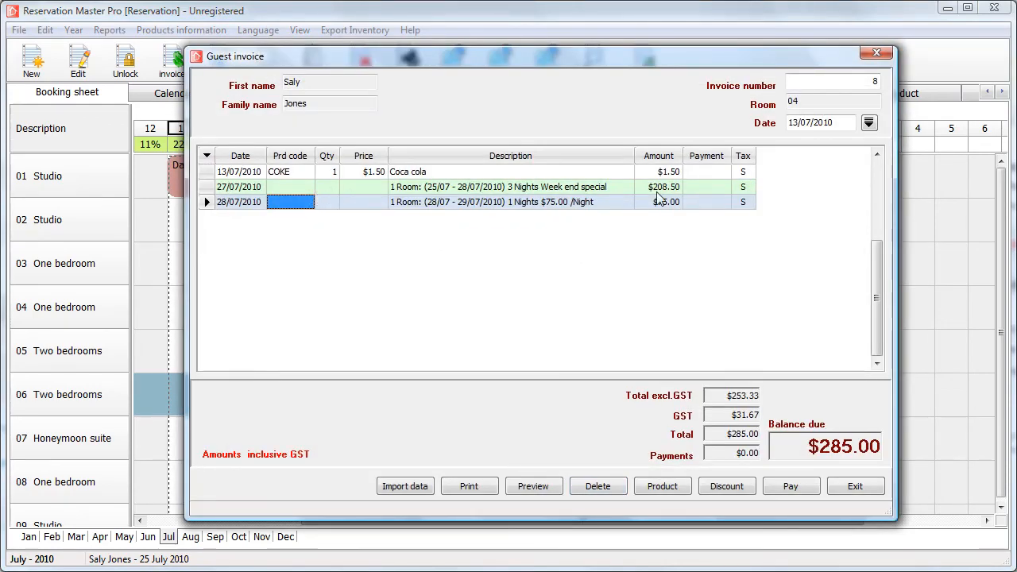